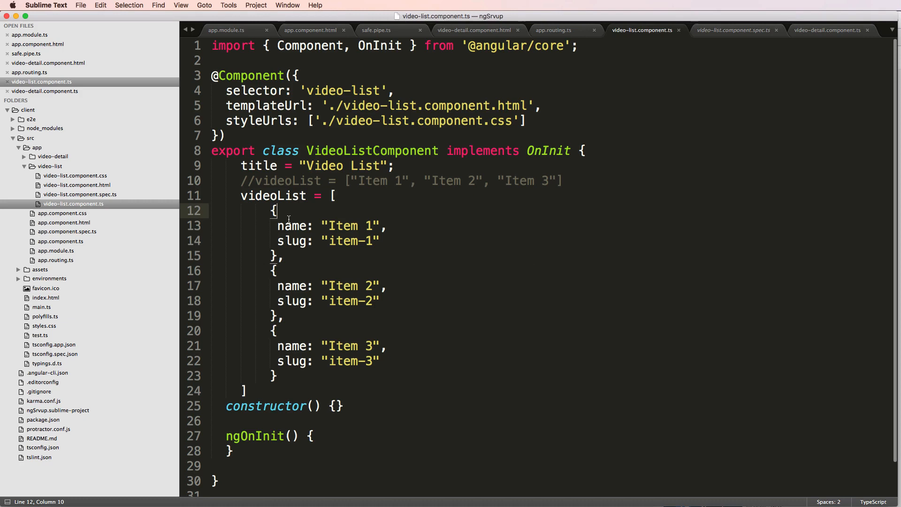
mouse_move(292, 225)
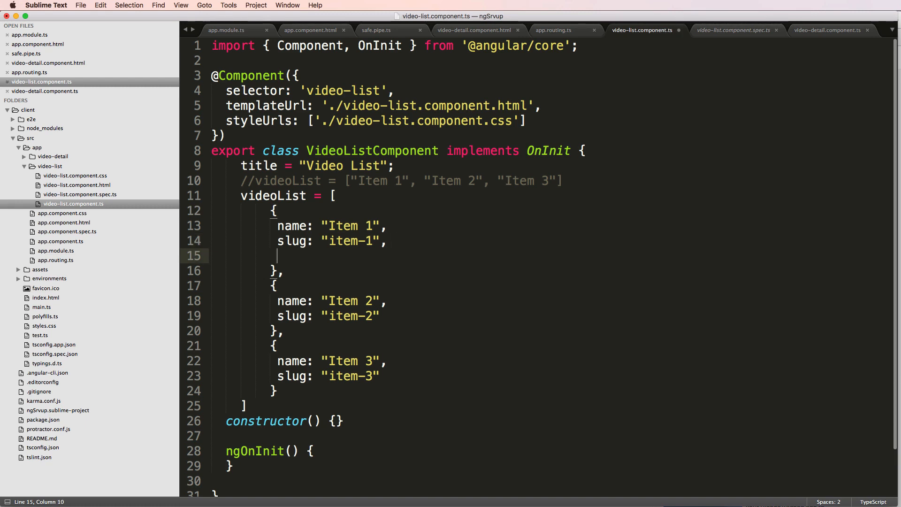
- Add an embed: property holding the YouTube iframe HTML to each videoList item
type("embed:")
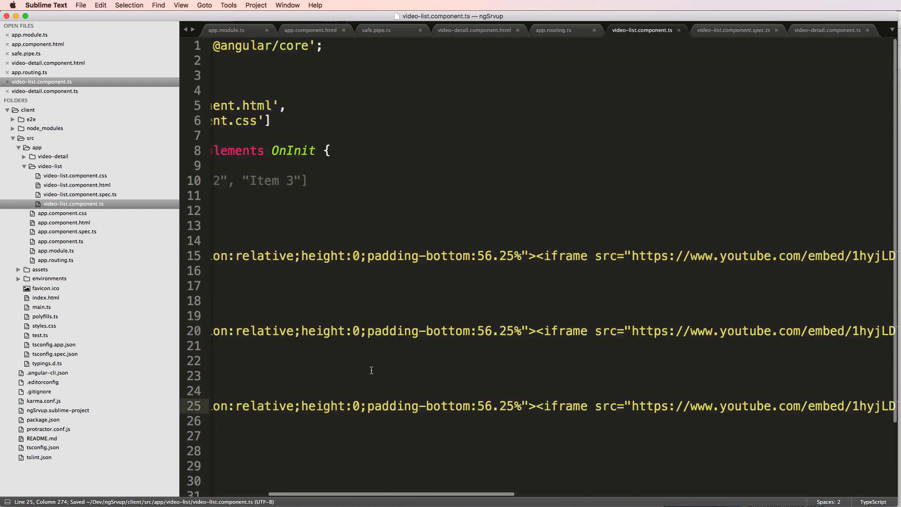
scroll("left", 3)
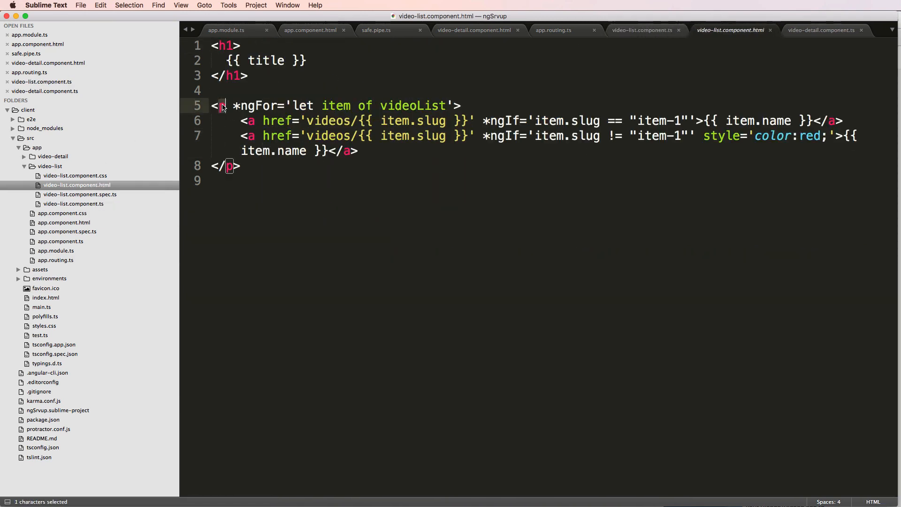
- Change the repeated <p> to a <div>, output {{ item.embed }} inside it, and save
type("div")
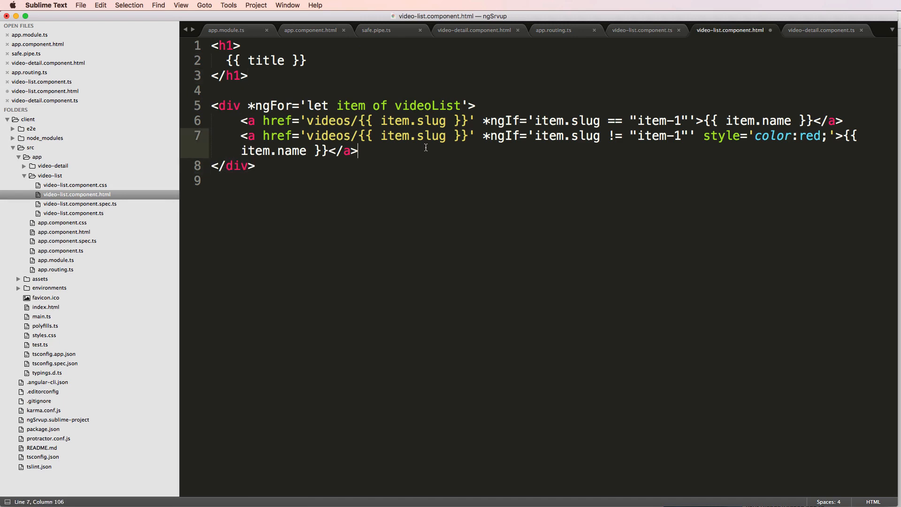
type("{{ it }}")
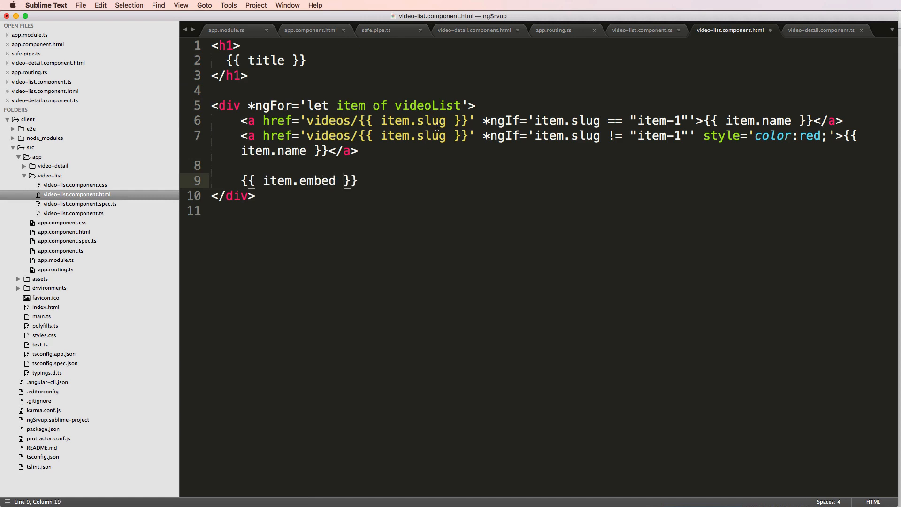
key("cmd+s")
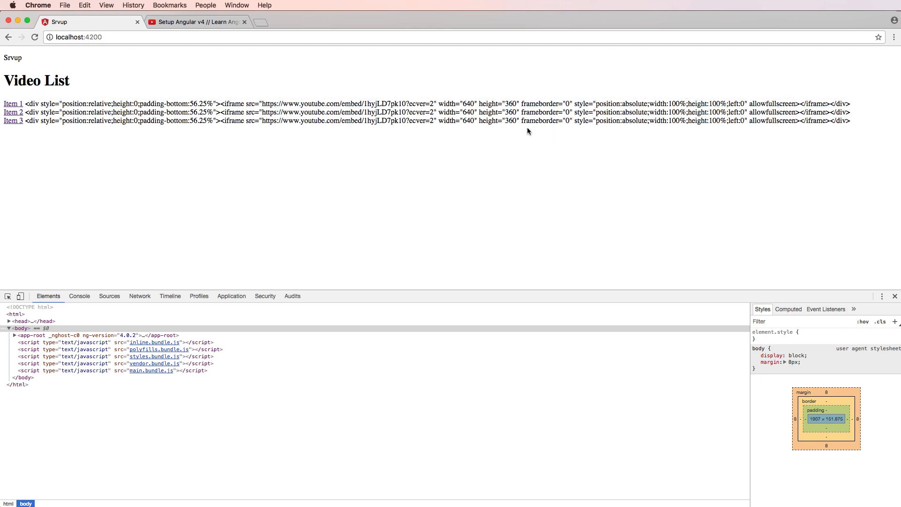
mouse_move(524, 129)
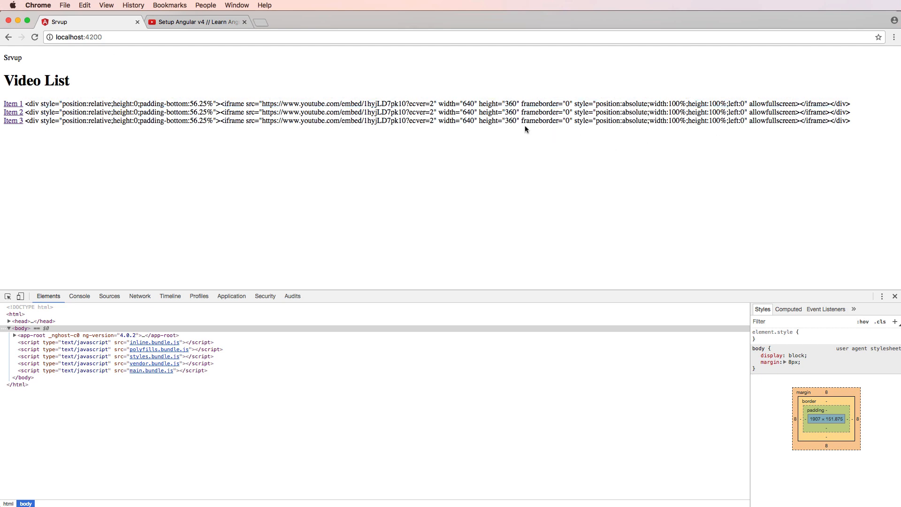
mouse_move(349, 96)
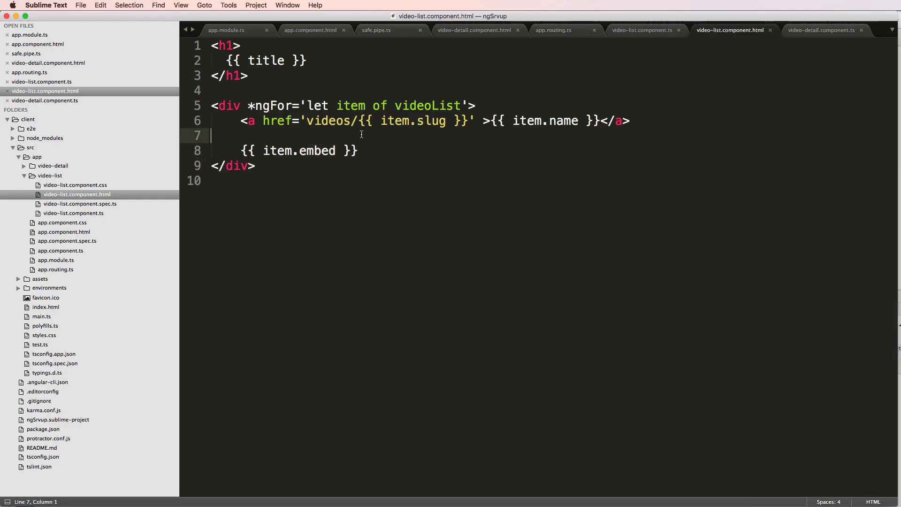
- Add <div [innerHTML]='item.embed'></div> to the list template
type("<")
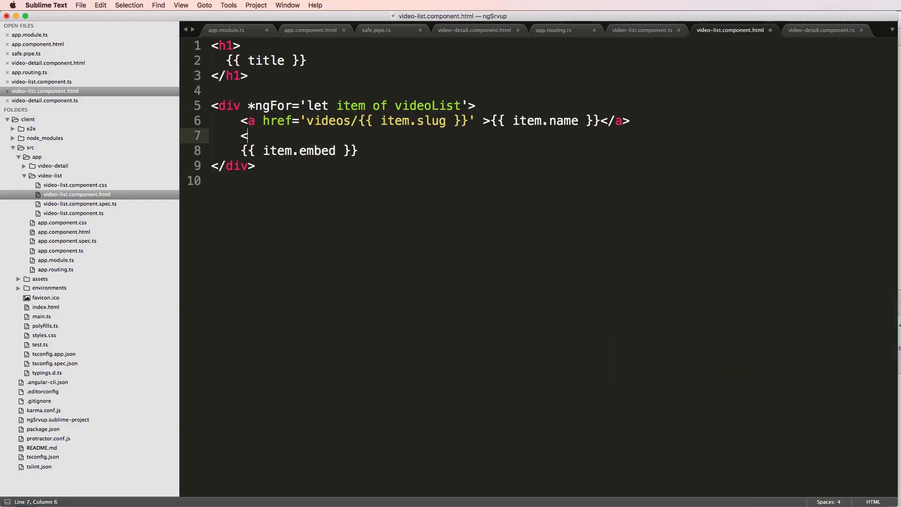
type("div")
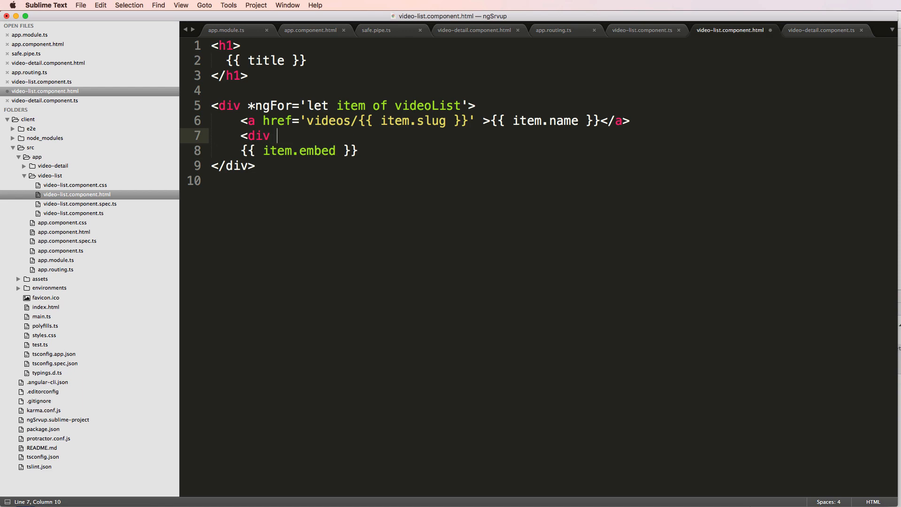
type("[inner]")
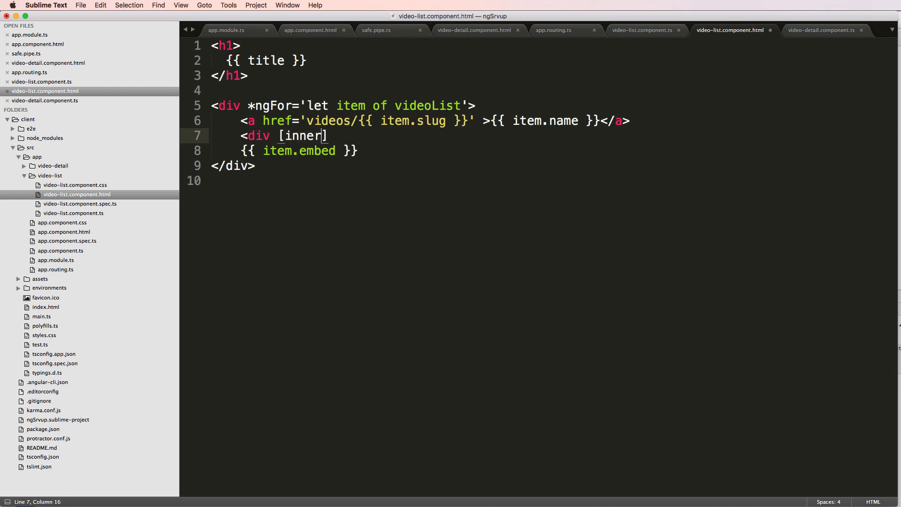
type("HTML]=")
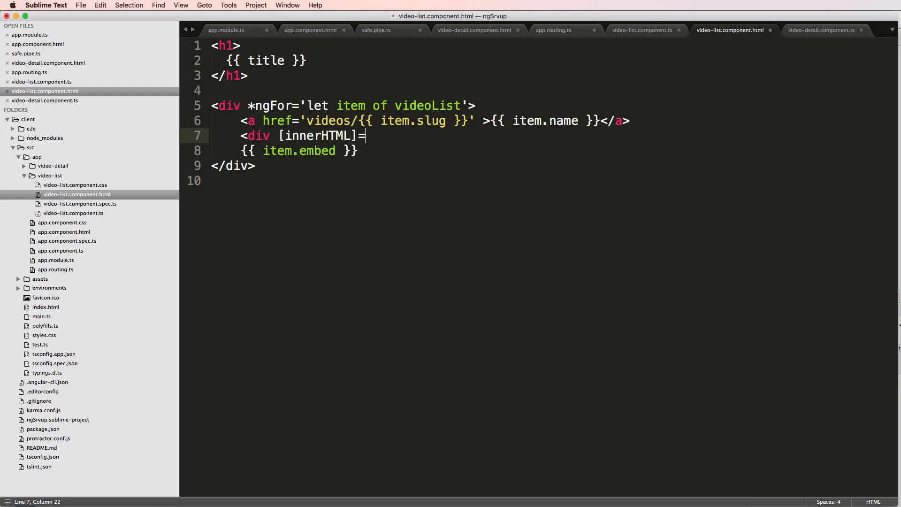
type("'im'")
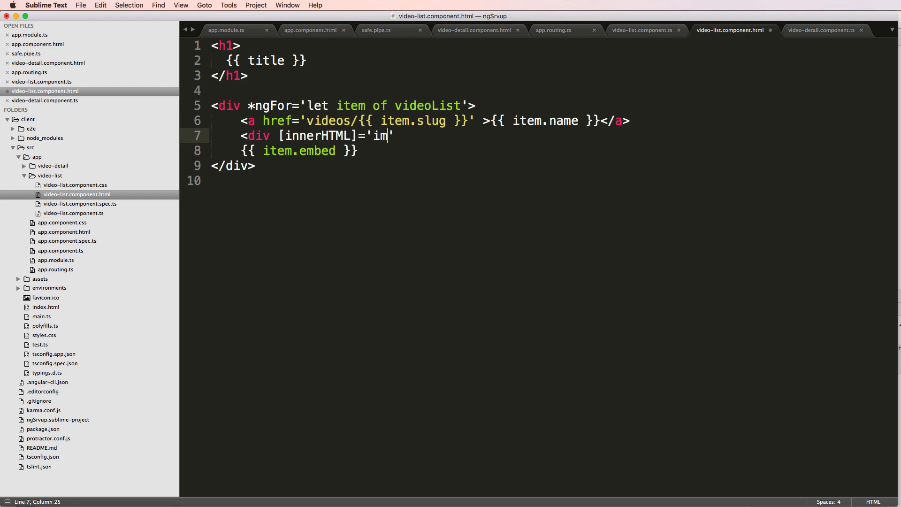
type("tem.embed")
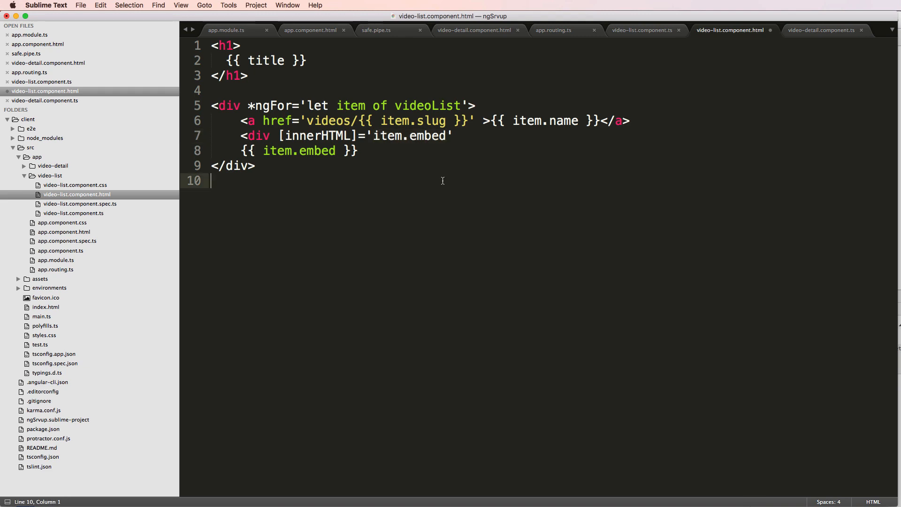
type("></div>")
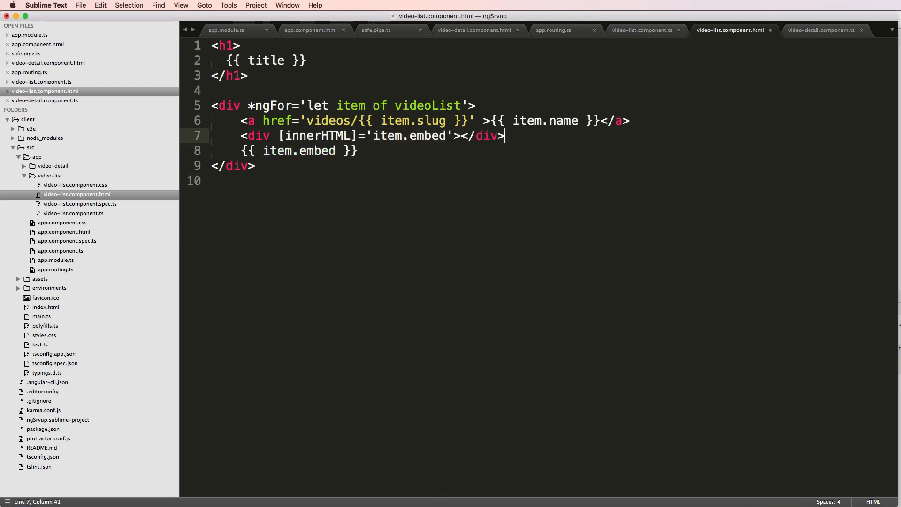
mouse_move(355, 144)
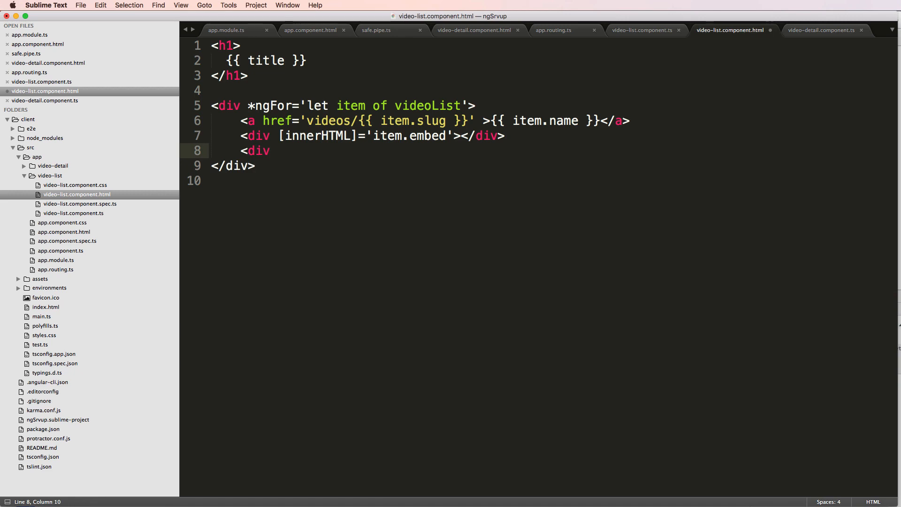
- Add a test <div [innerHTML]='"<h1>Hi there</h1>"'></div> and return to the editor after checking Chrome
type("[inner")
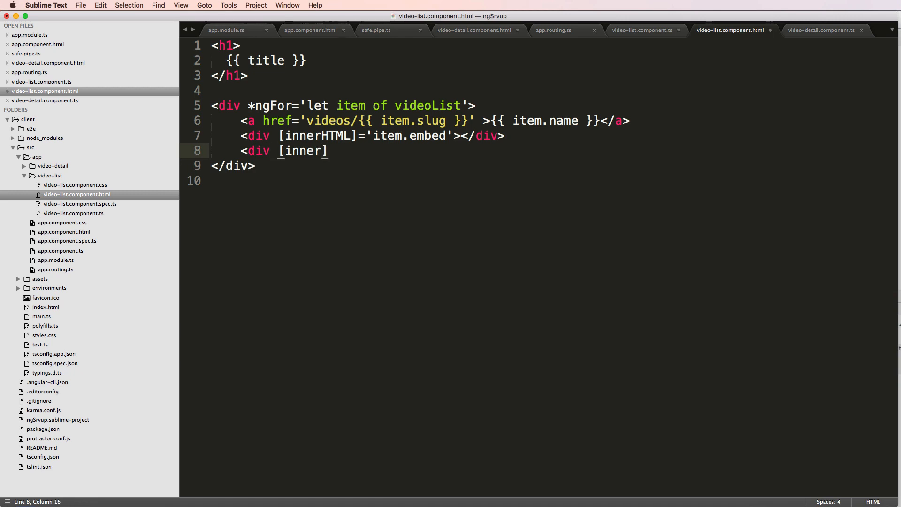
type("HTML]")
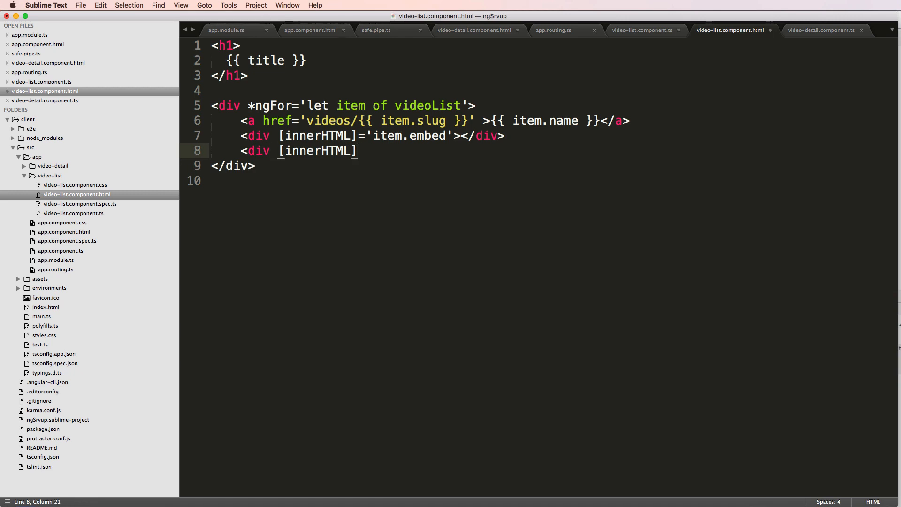
type("=''")
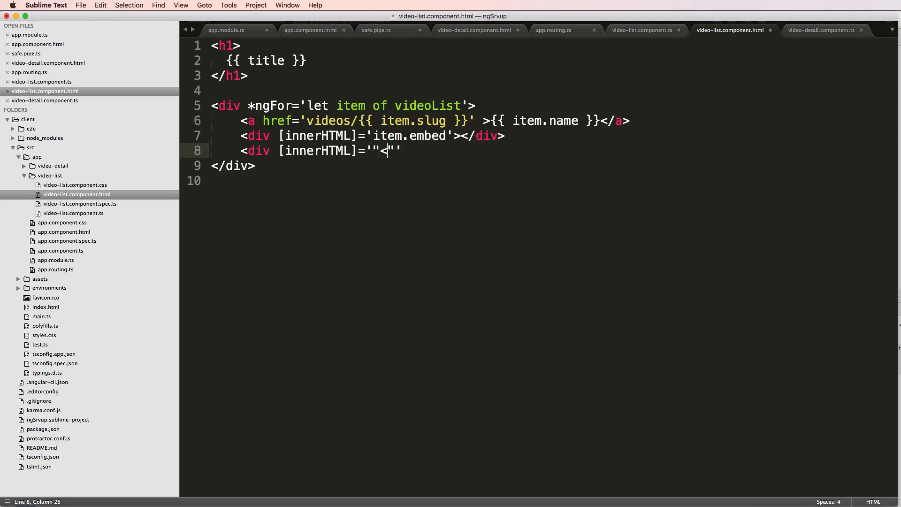
type("h1>Hi there<")
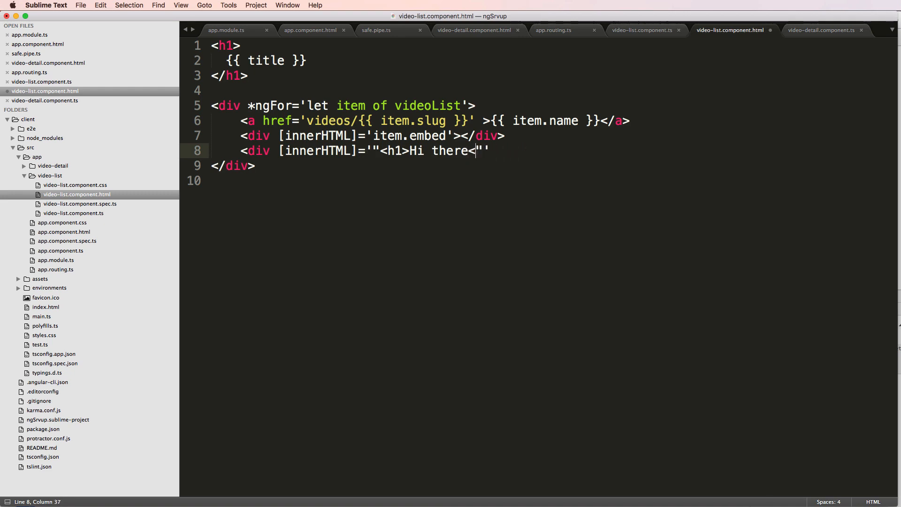
type("h1")
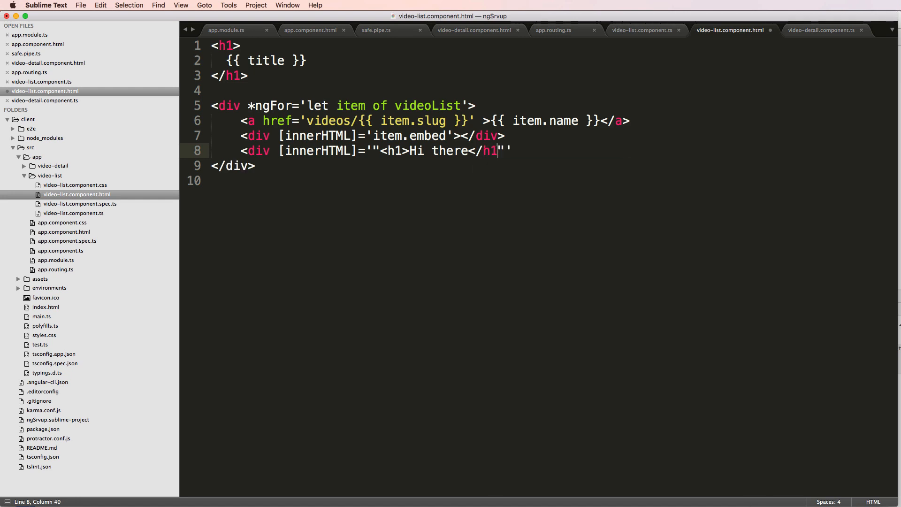
type("\">")
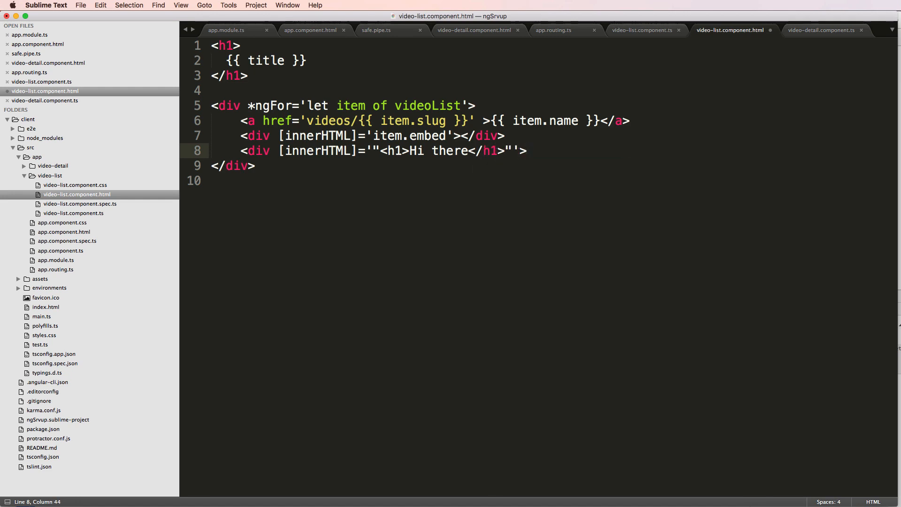
type("</div>")
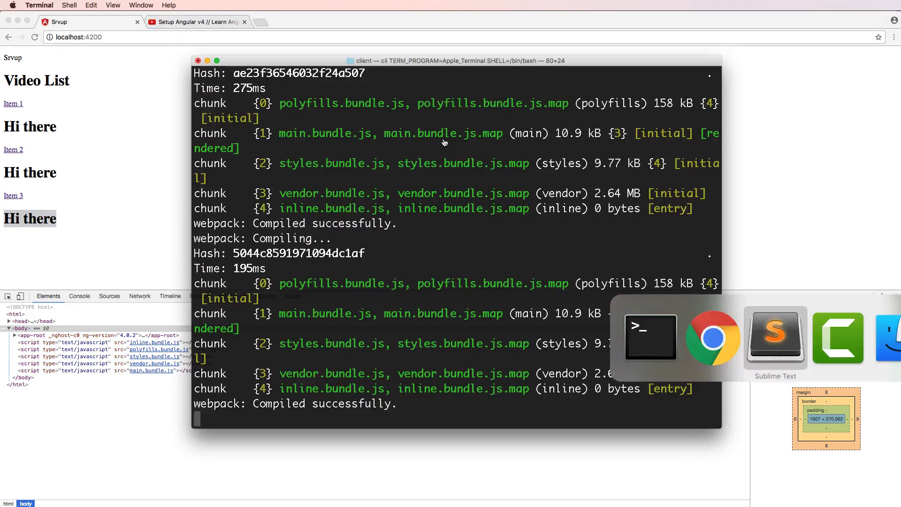
left_click(774, 337)
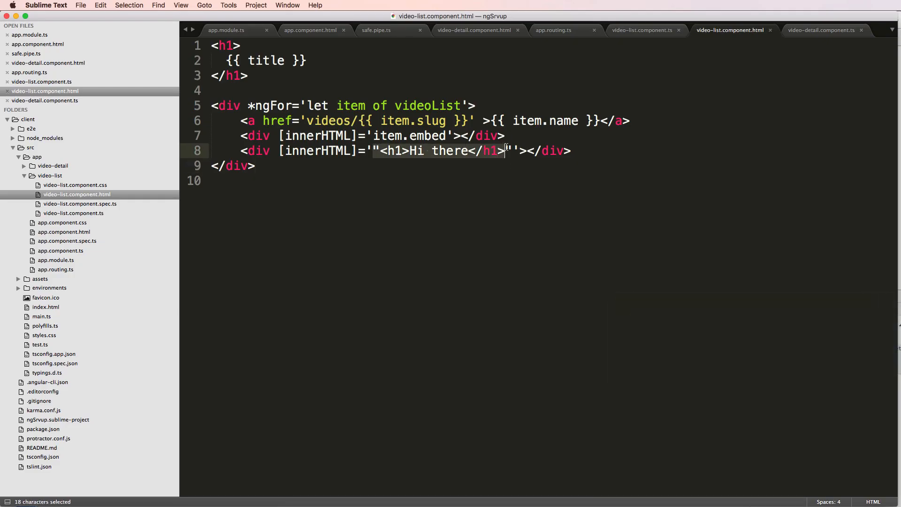
- Move the Hi there heading into a someItem = "<h1>Hi there</h1>" property bound in the template
key("cmd+x")
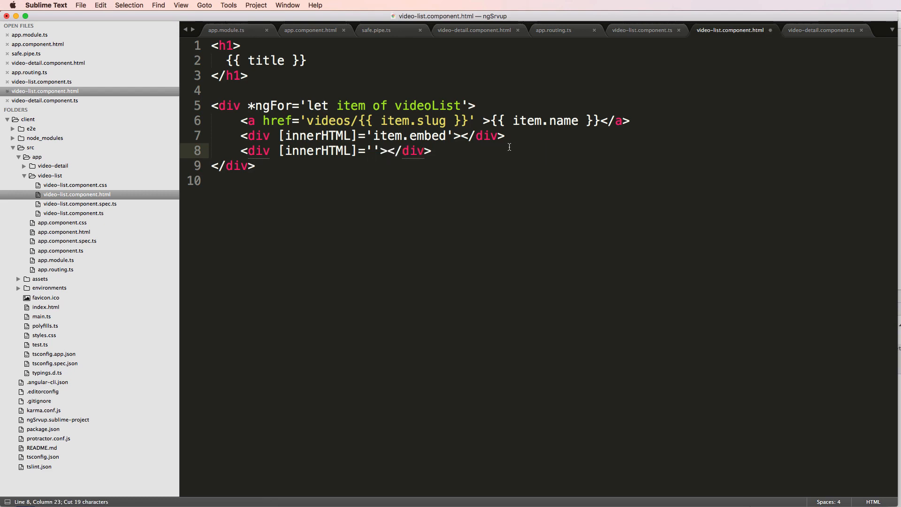
type("someItem")
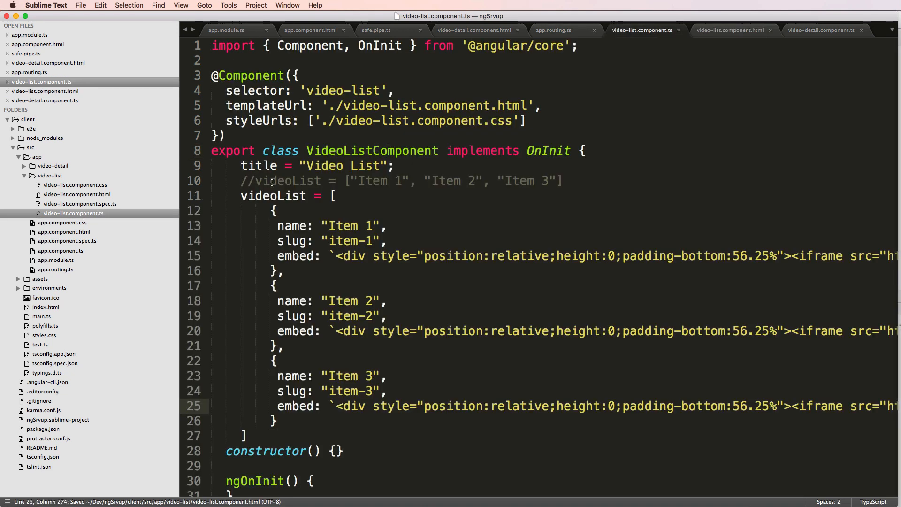
type("seom")
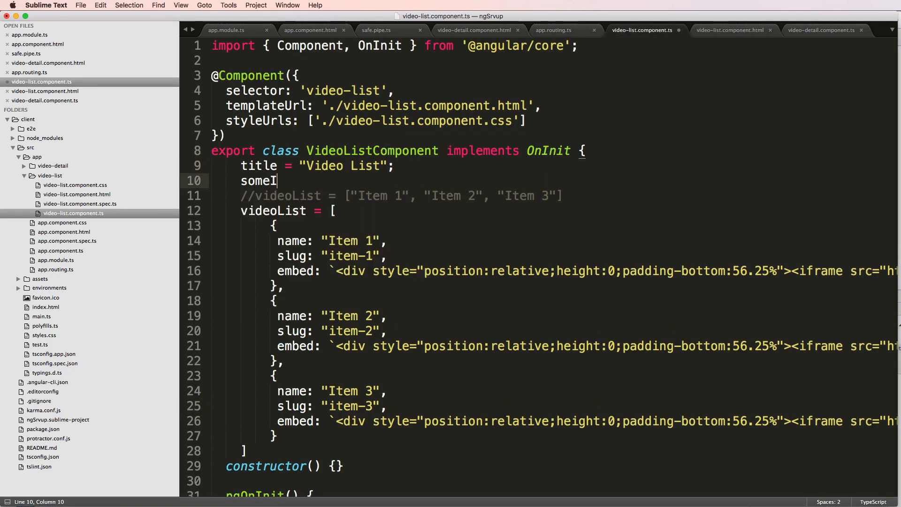
type("tem = \"<h1>Hi there</h1>\"")
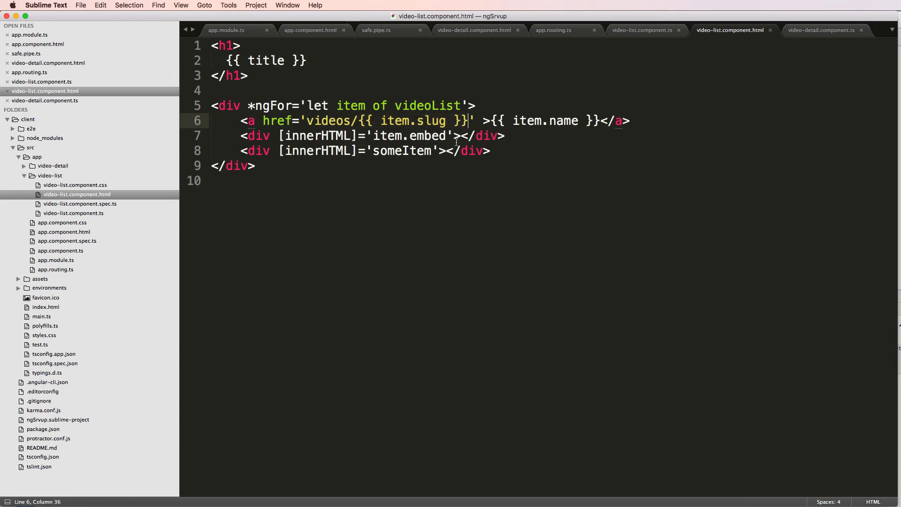
- Select the item.embed expression and switch to video-list.component.ts to review the embed values
double_click(408, 136)
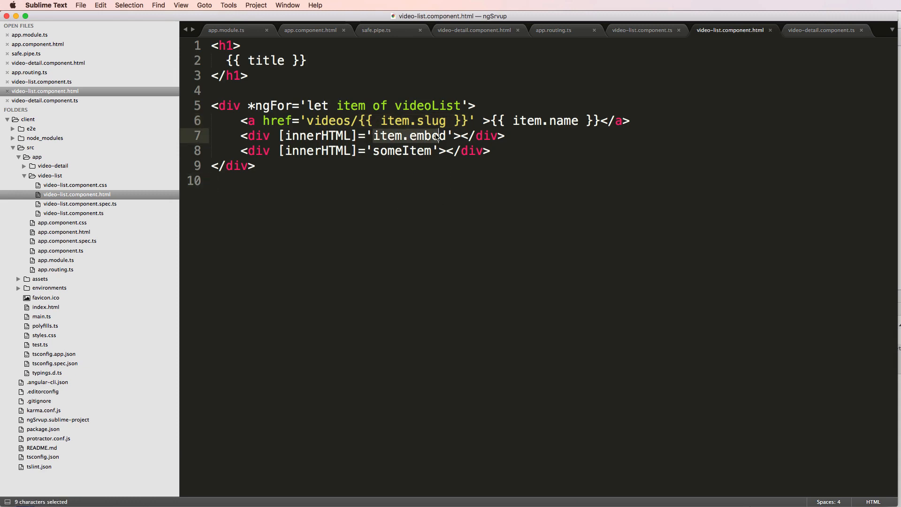
left_click(433, 165)
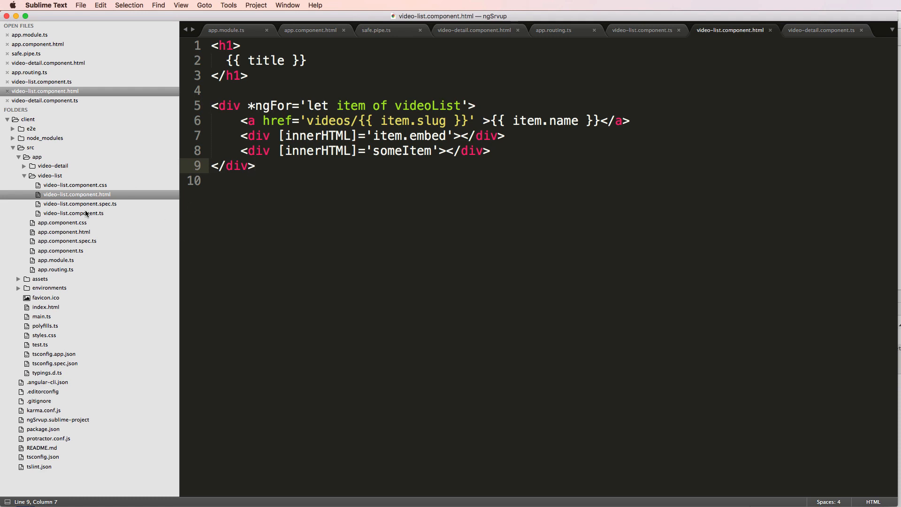
left_click(646, 30)
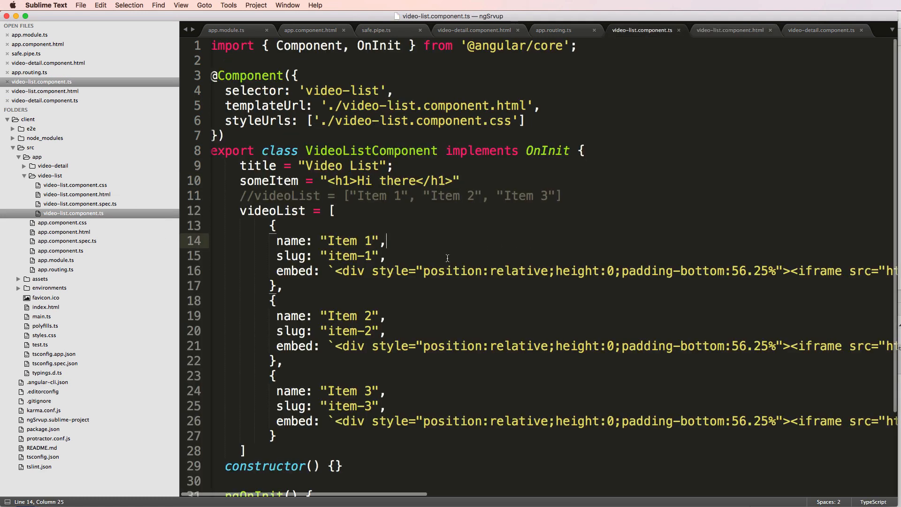
scroll("right", 3)
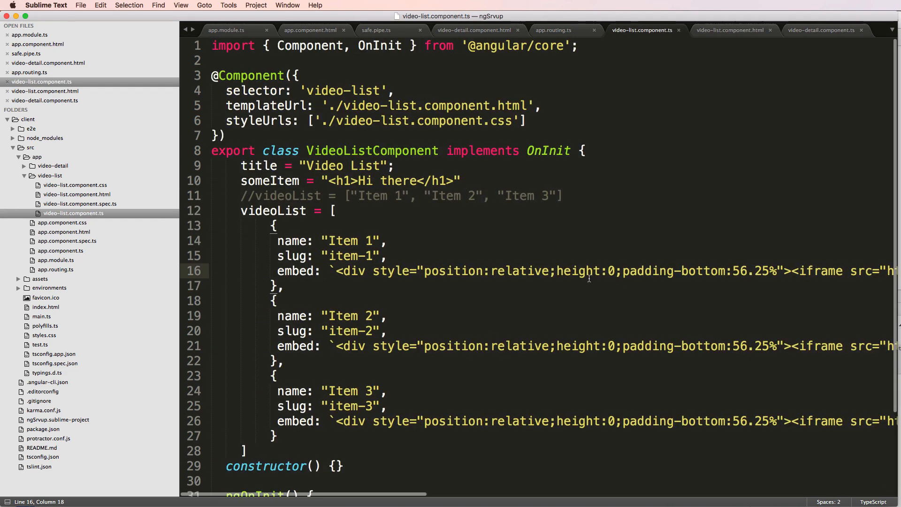
scroll("right", 3)
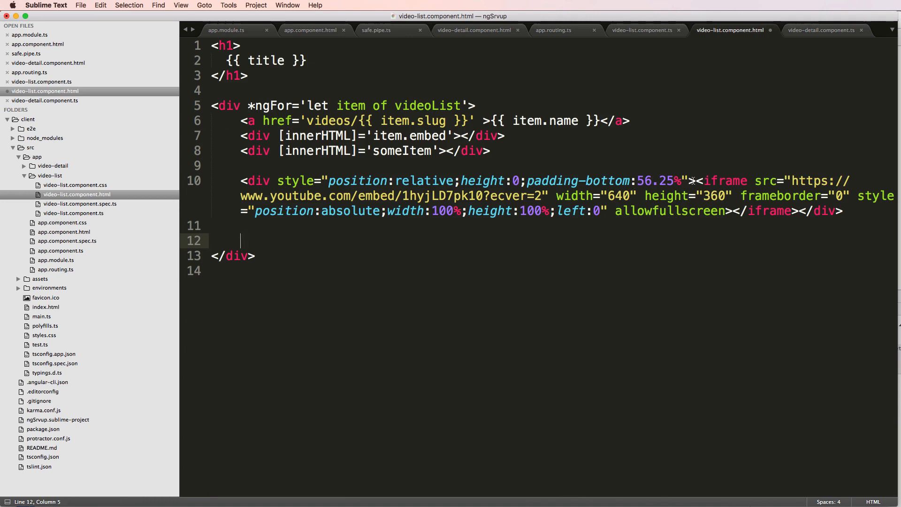
- Put the pasted iframe on its own lines and replace its video ID with {{ item.embed }}
key("enter")
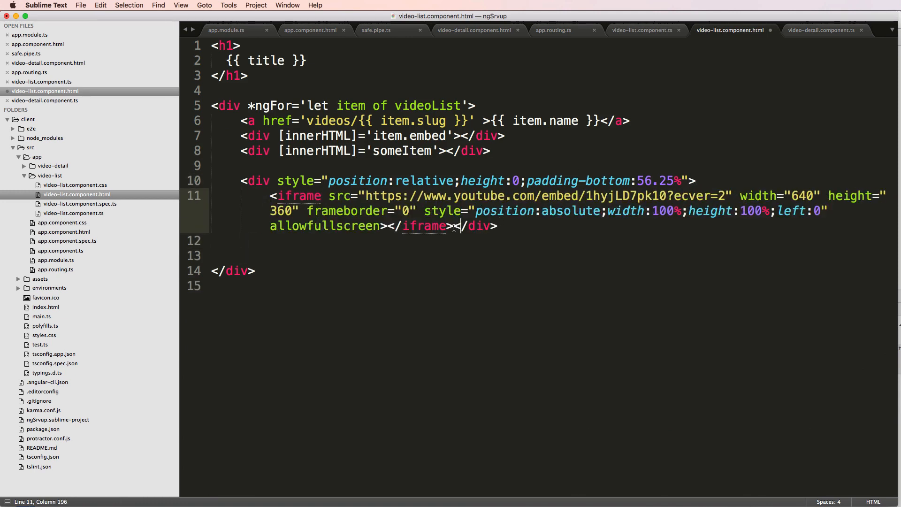
key("enter")
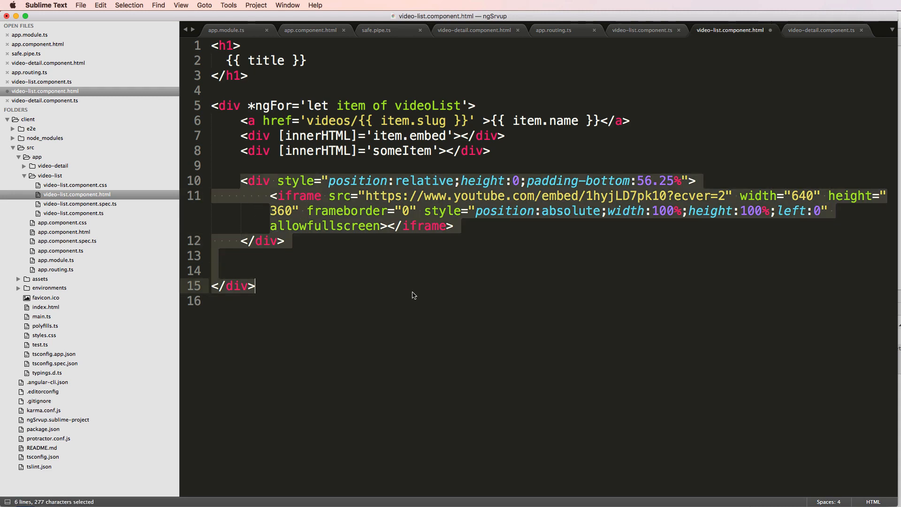
left_click(603, 203)
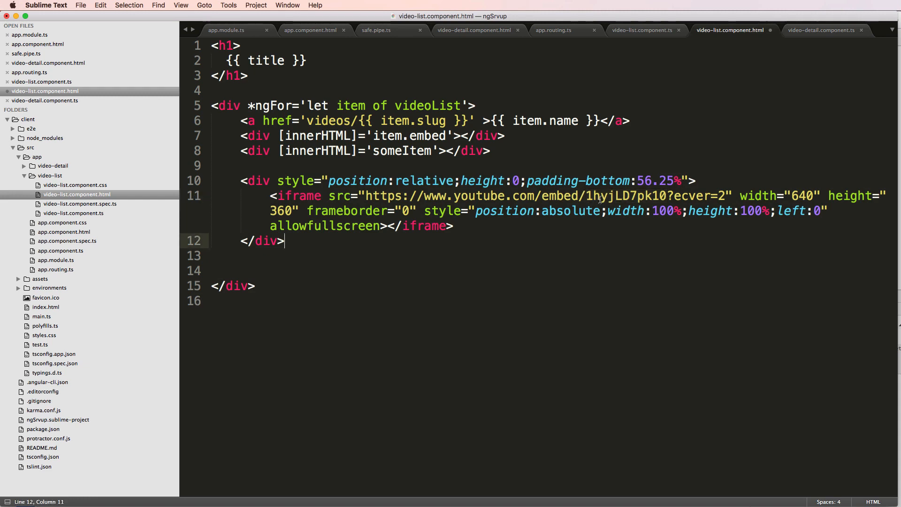
left_click(601, 195)
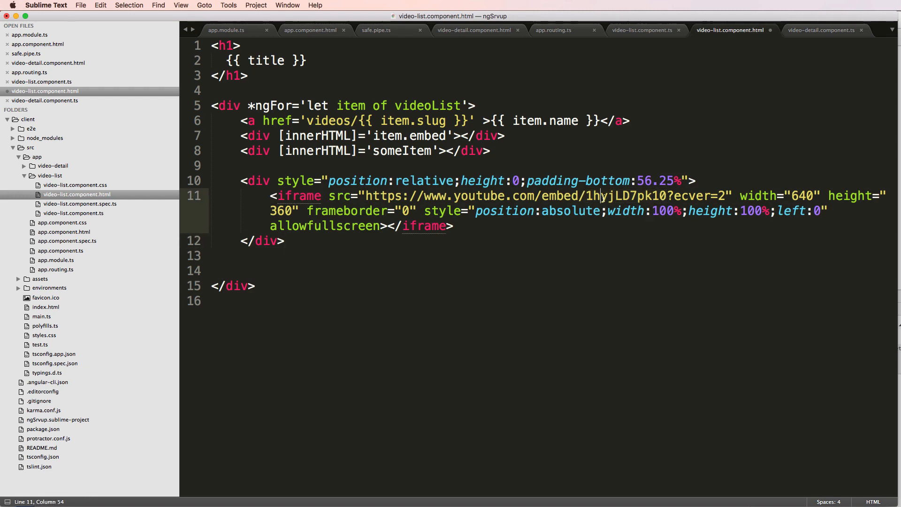
double_click(626, 195)
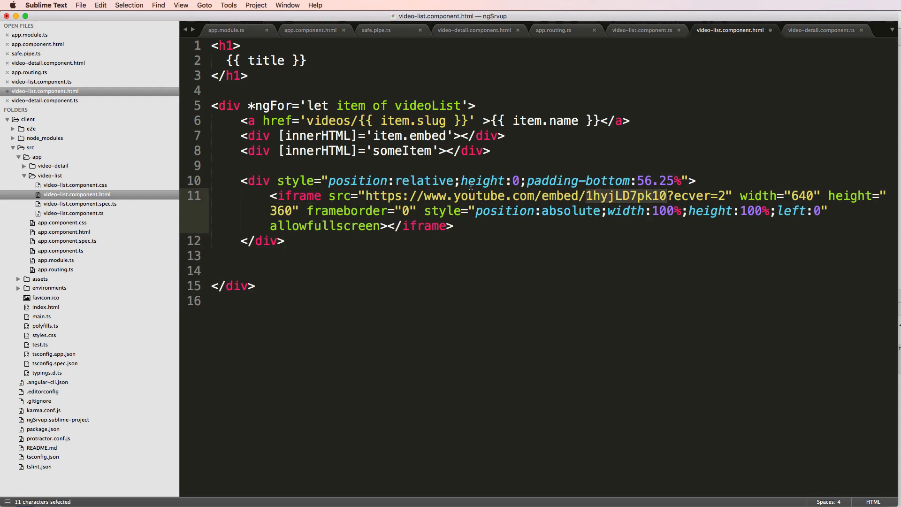
type("{{ }}")
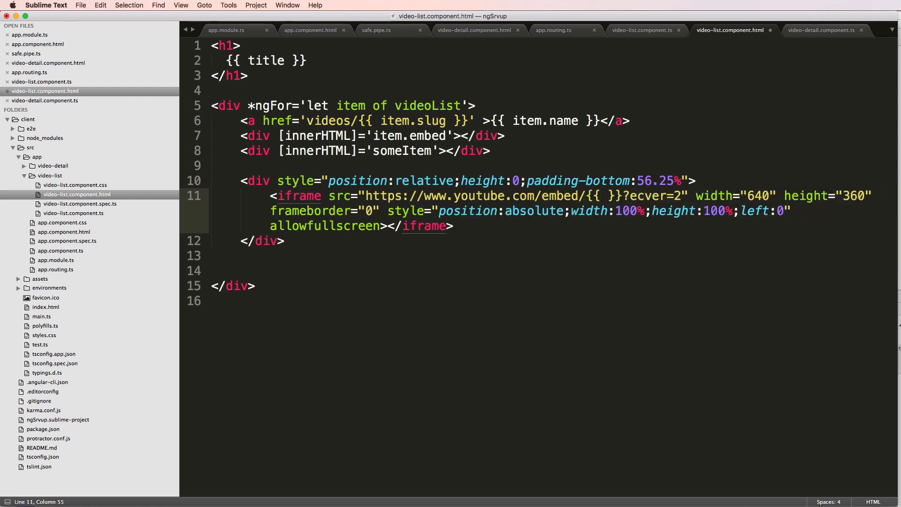
type("item.embed")
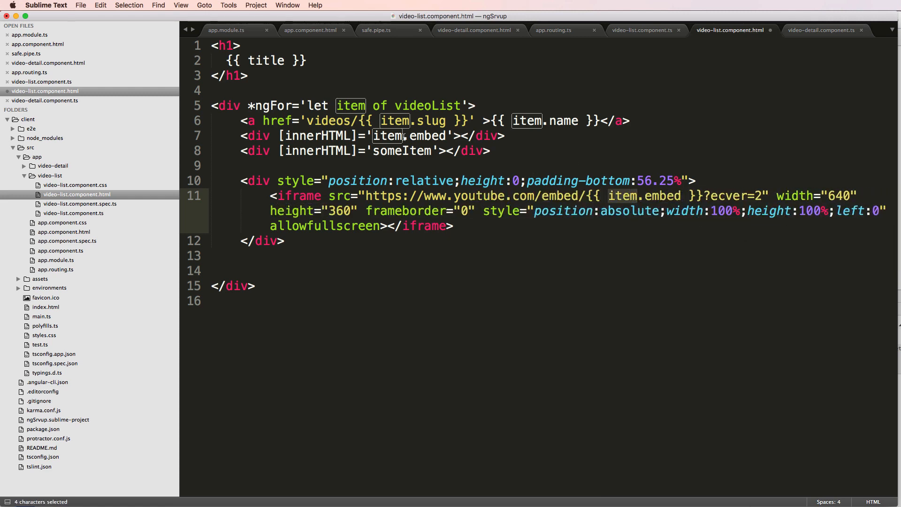
- Switch to the component's TypeScript file and locate Item 1's embed string to clear it
left_click(642, 30)
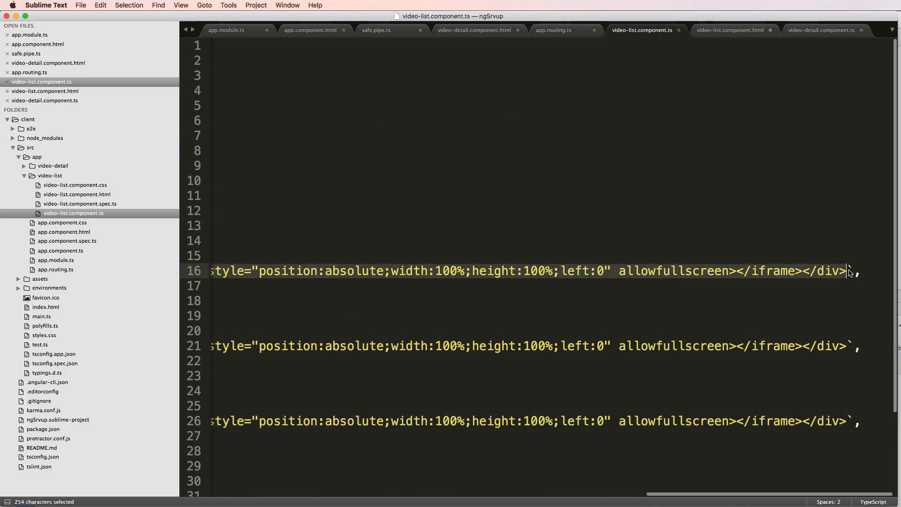
scroll("left", 3)
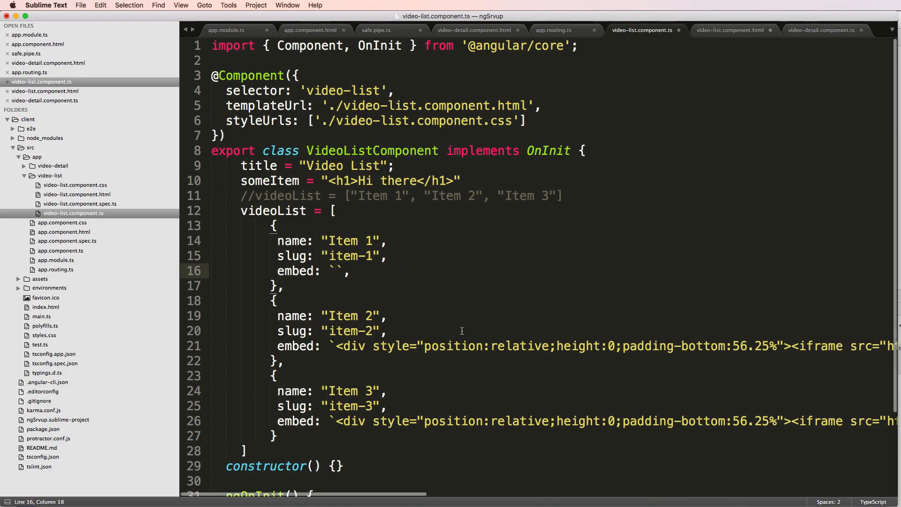
scroll("right", 3)
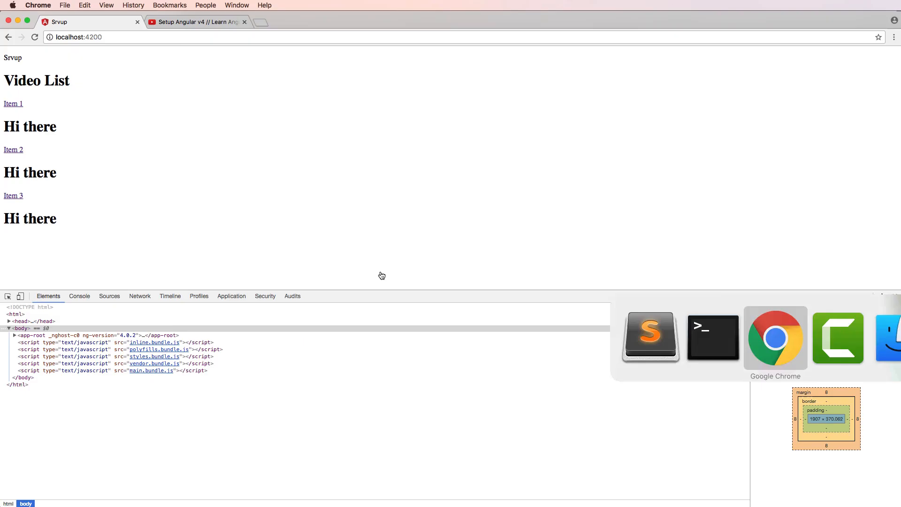
- On the YouTube tab show the Share link and select the video ID 1hyjLD7pk10 in the address bar
left_click(196, 21)
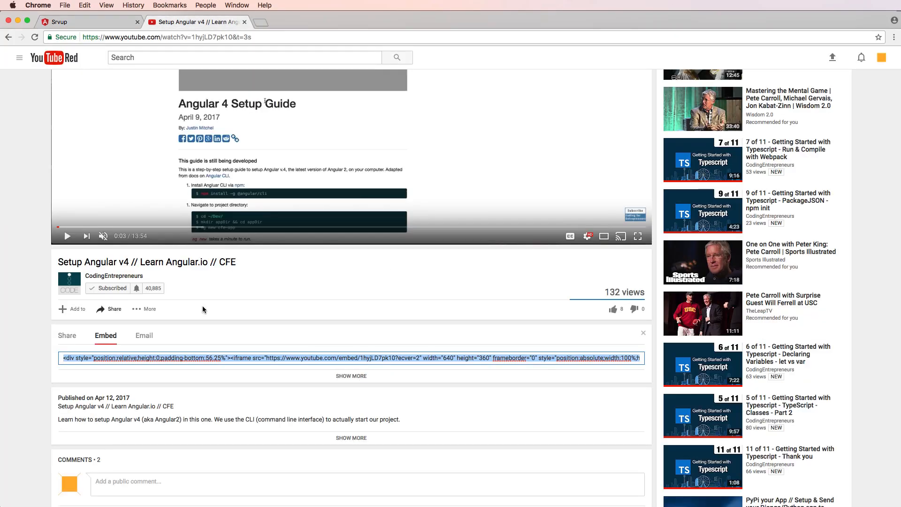
left_click(66, 335)
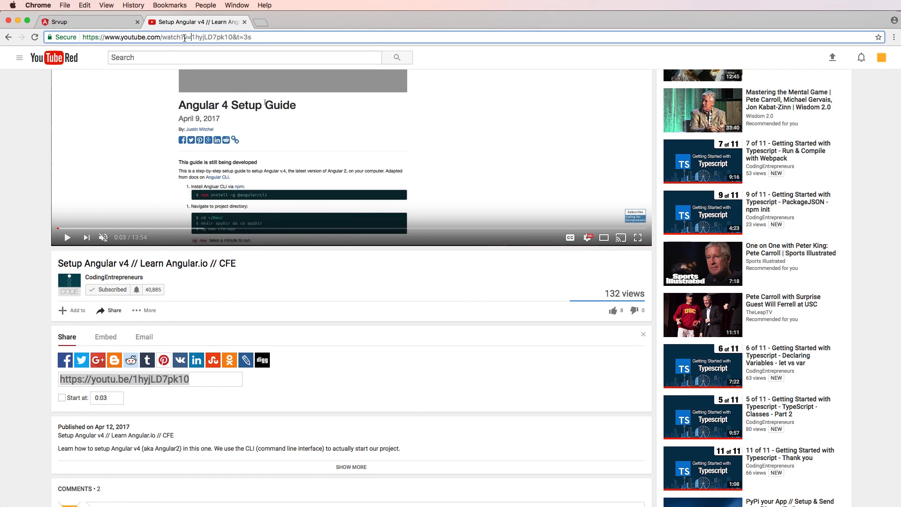
double_click(205, 37)
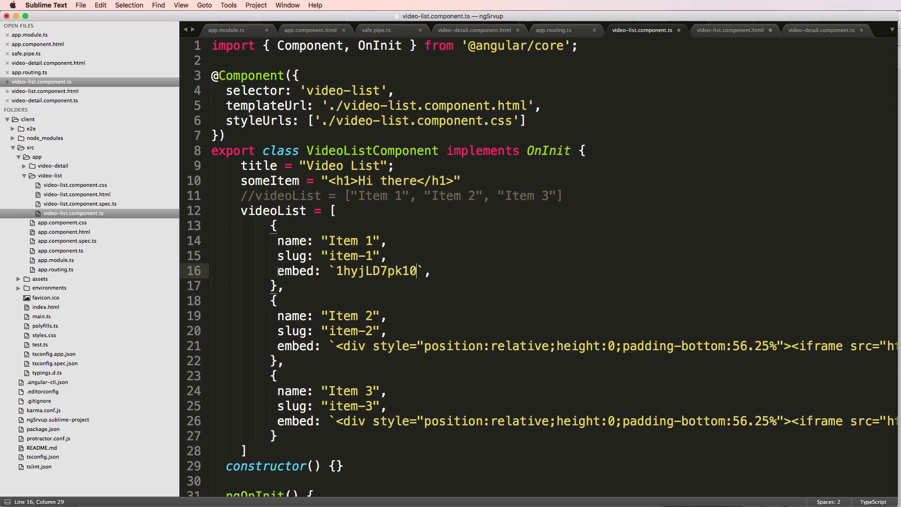
- Set Items 1 and 2's embed to 1hyjLD7pk10 and Item 3's embed to null
left_click_drag(278, 270, 425, 270)
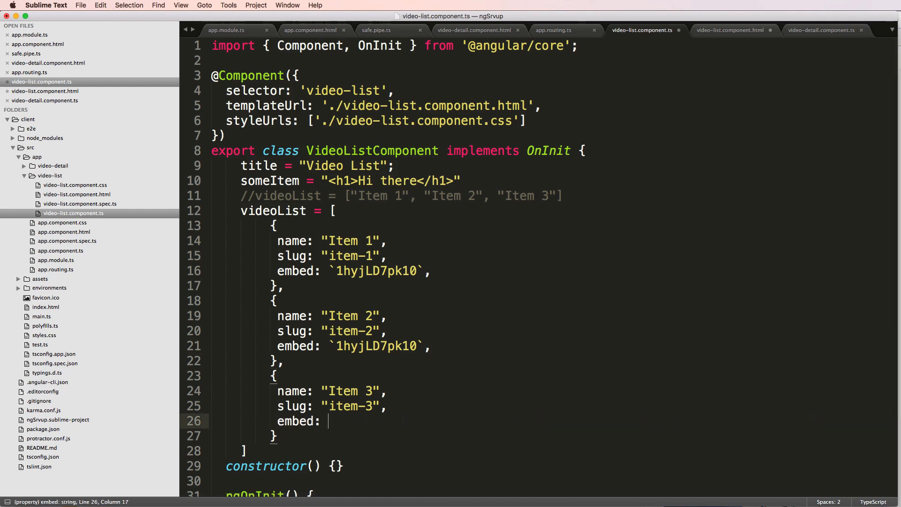
type("null;")
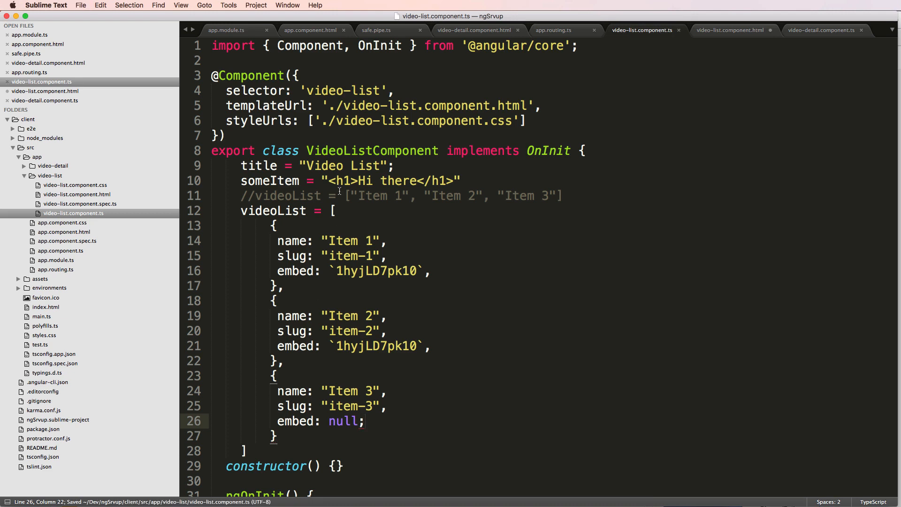
double_click(343, 421)
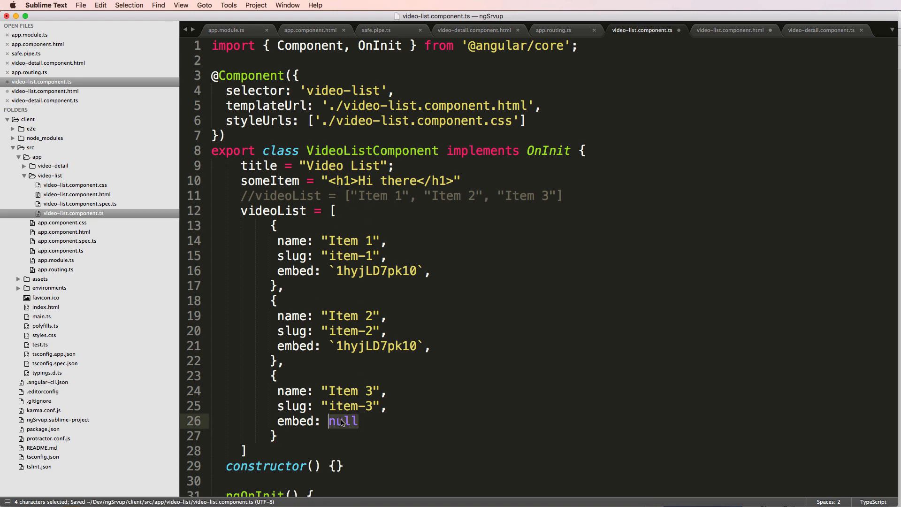
key("delete")
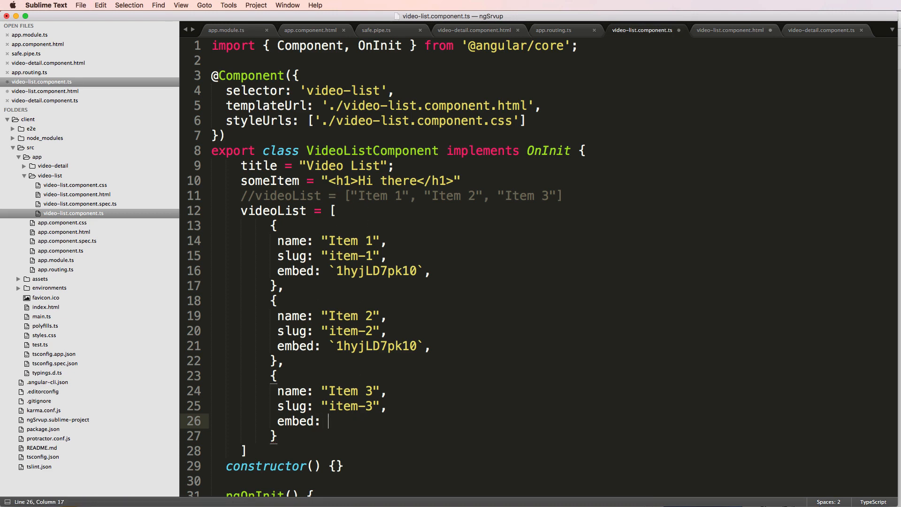
type("\"\",")
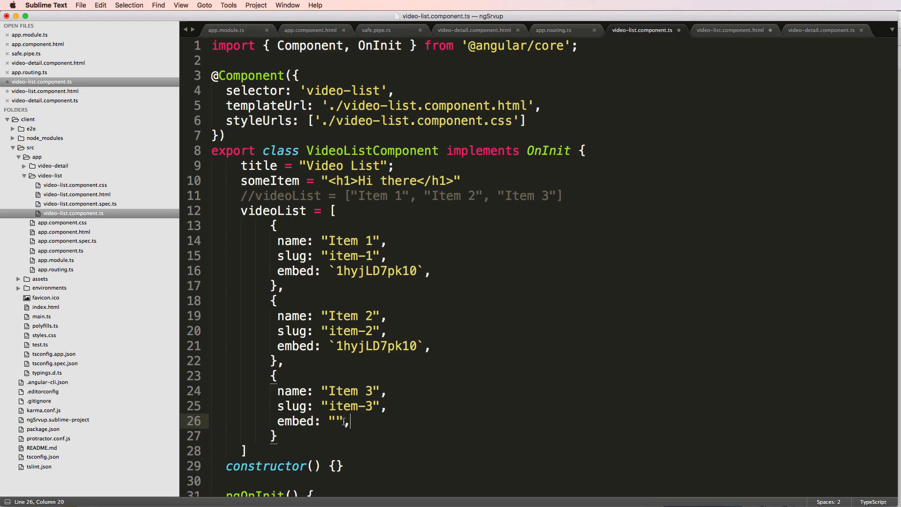
type("null")
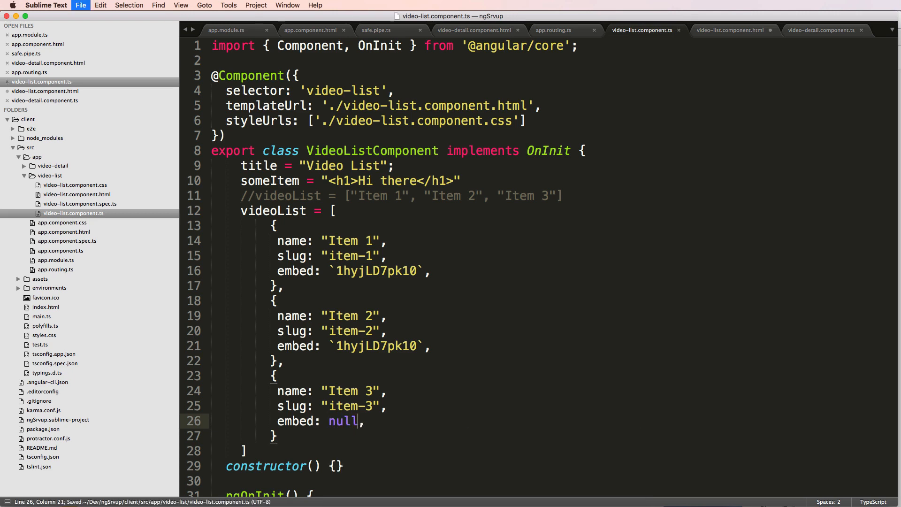
- Save the component file and switch to the template tab
left_click(280, 360)
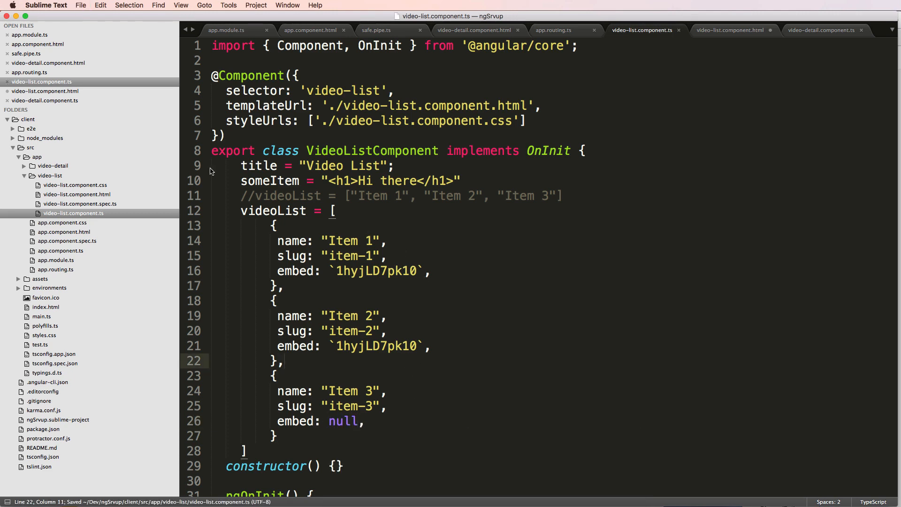
left_click(730, 30)
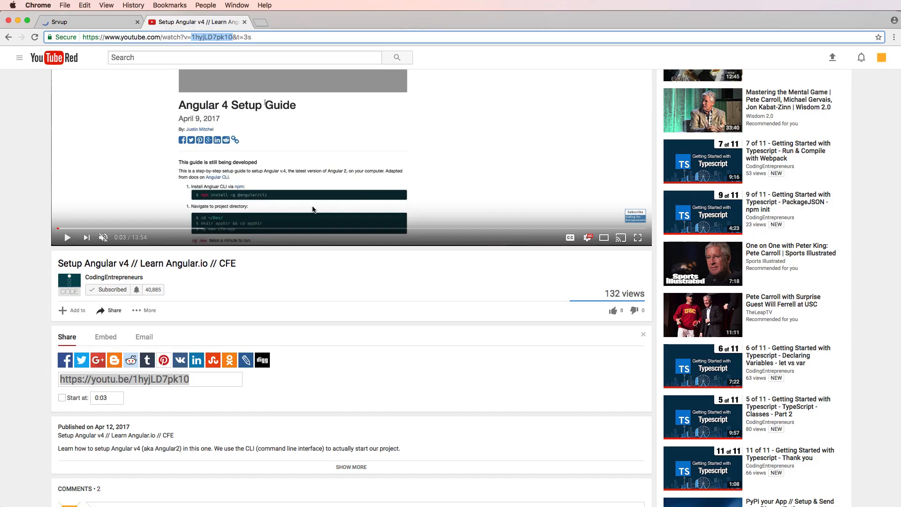
- Reload the localhost:4200 page, now showing Item 1 with 1hyjLD7pk10
left_click(86, 22)
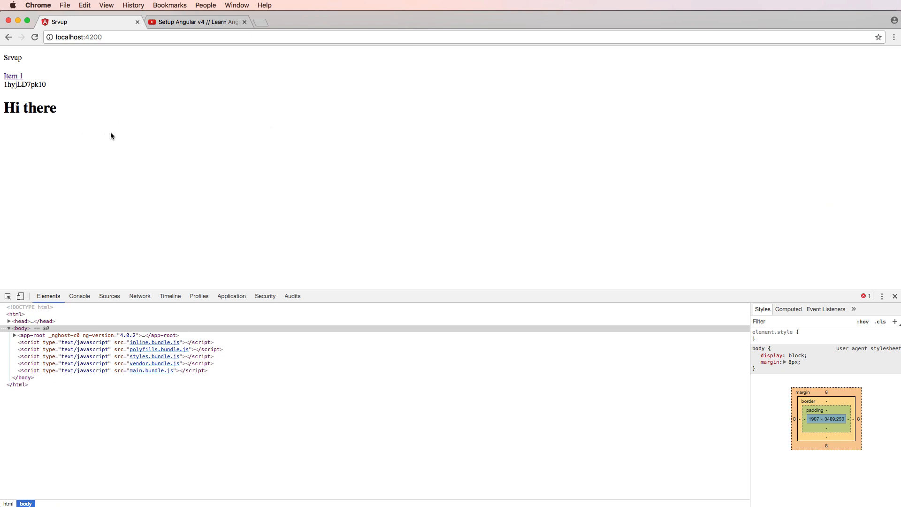
left_click(79, 295)
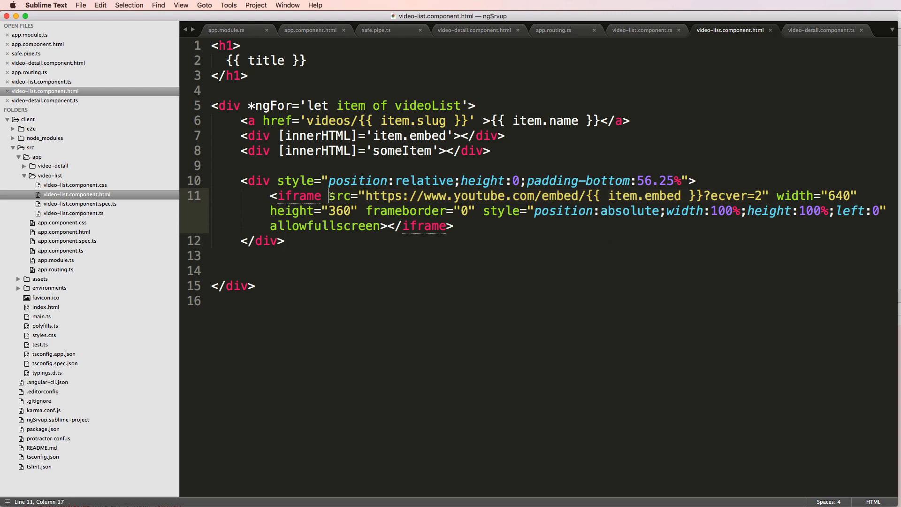
- Replace the iframe src with an empty [src] binding and start a getEm call for it
type("[src]")
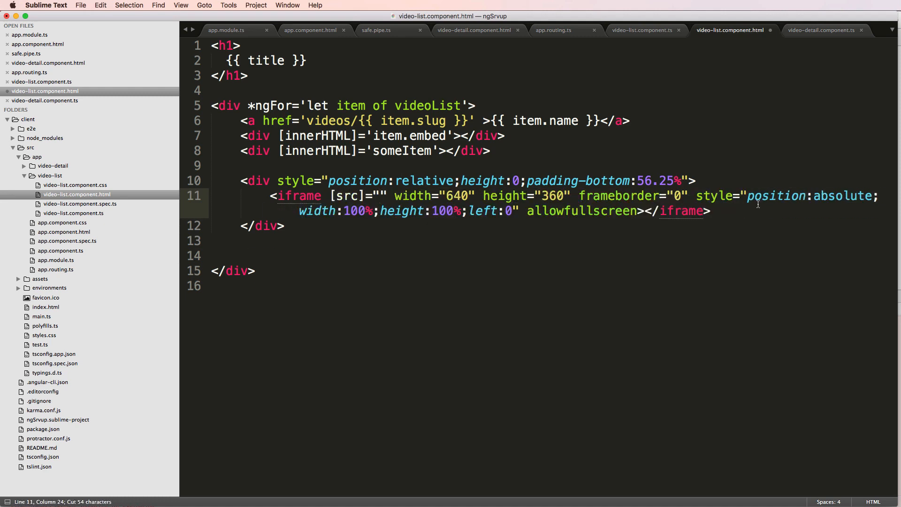
type("getEm")
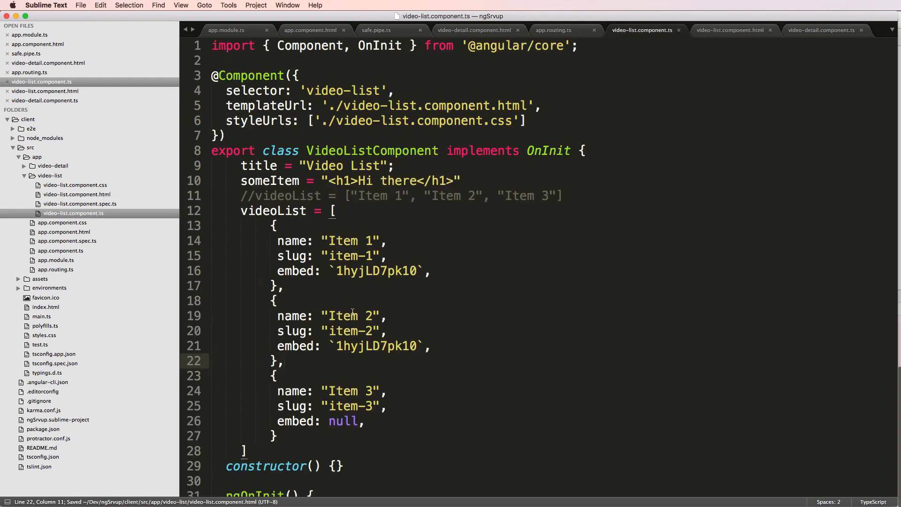
scroll("down", 3)
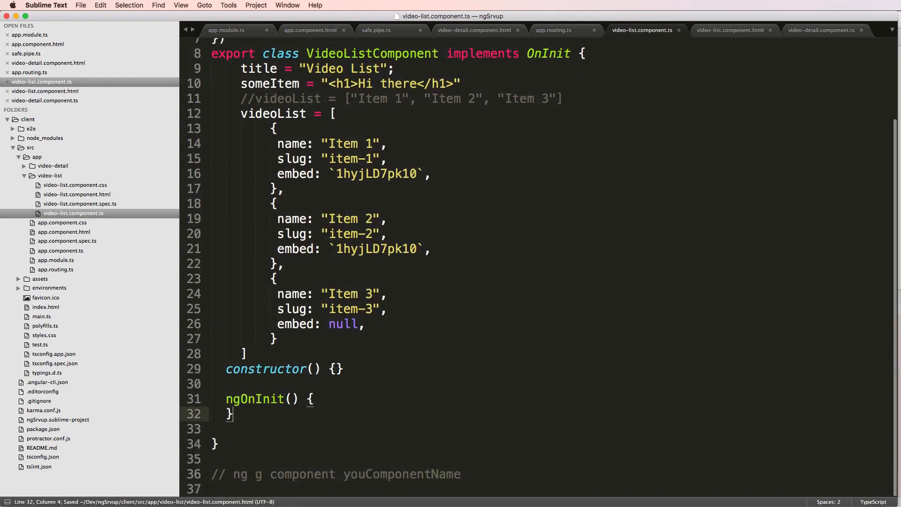
type("getEmbedU")
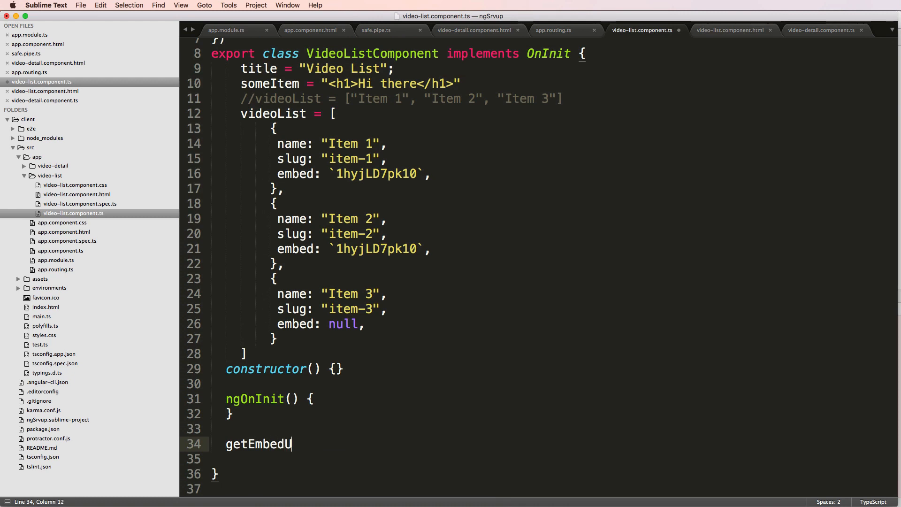
type("rl(){}")
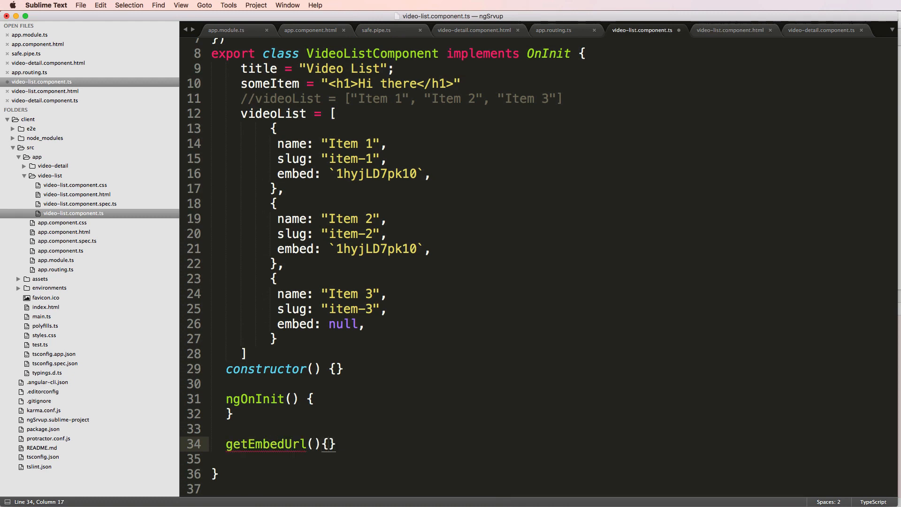
type("return https://www.youtube.com/embed/{{ item.embed }}?ecver=2")
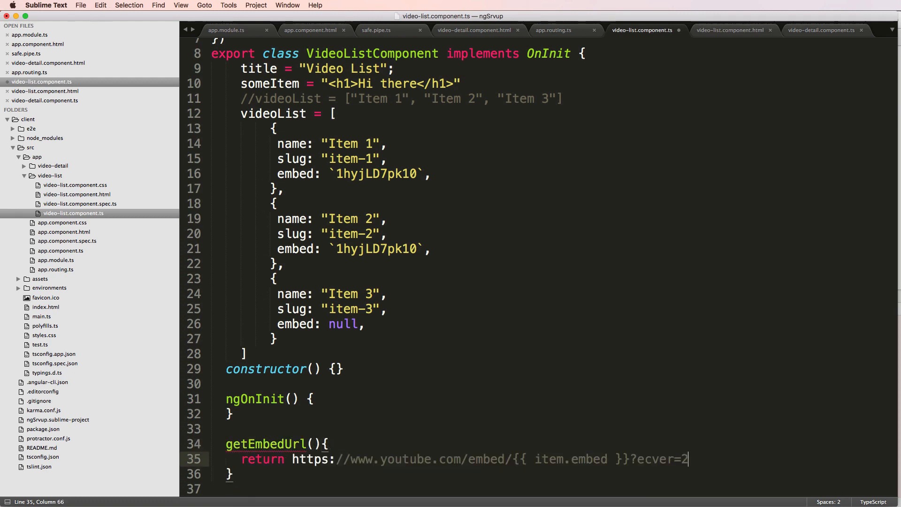
left_click(292, 458)
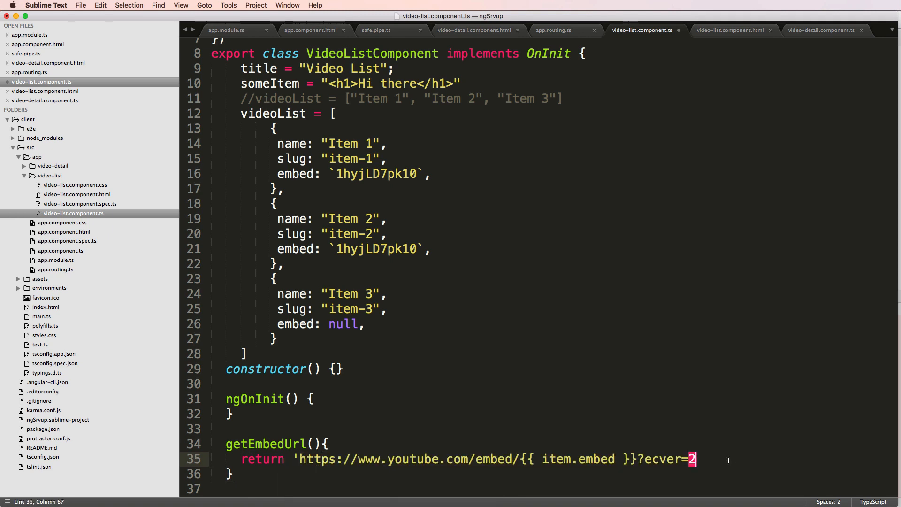
left_click(712, 337)
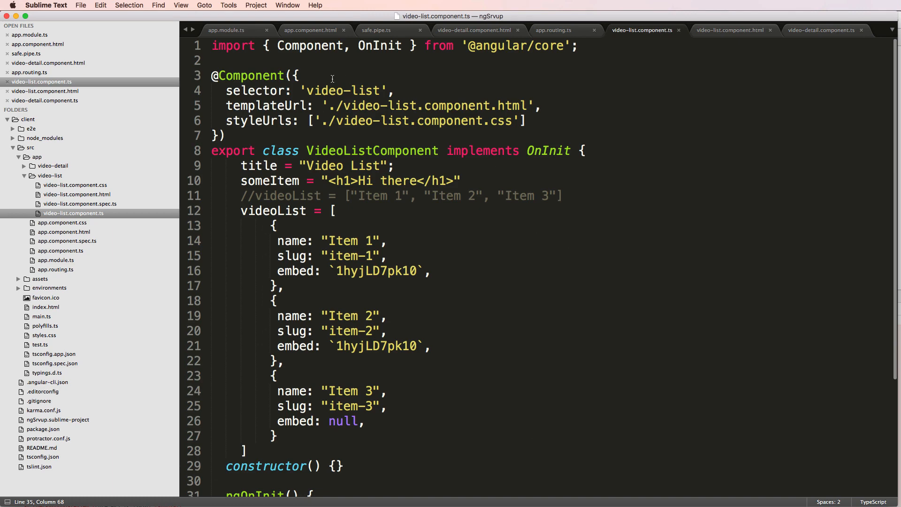
left_click(218, 60)
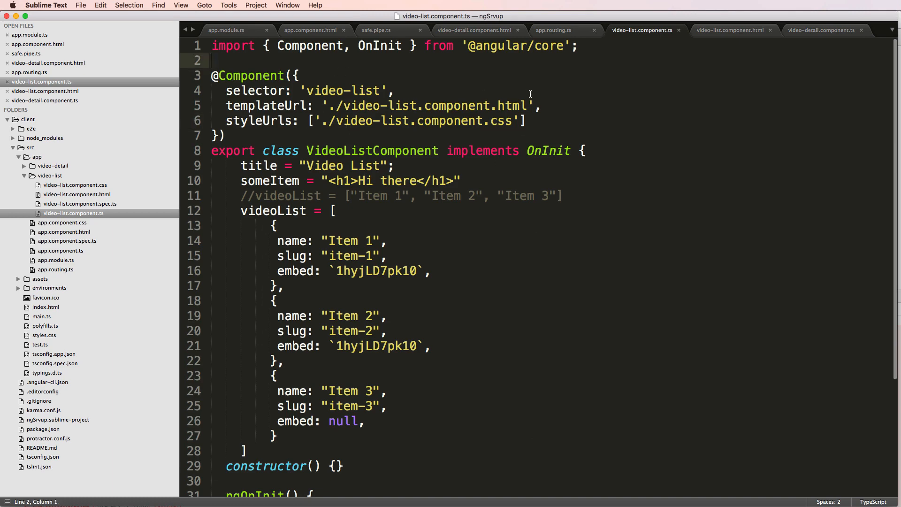
type("import")
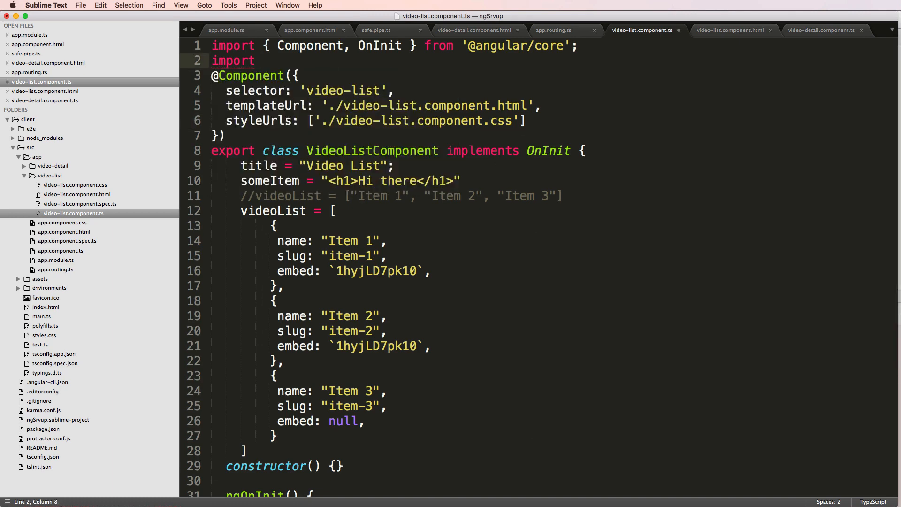
type("{ DomS")
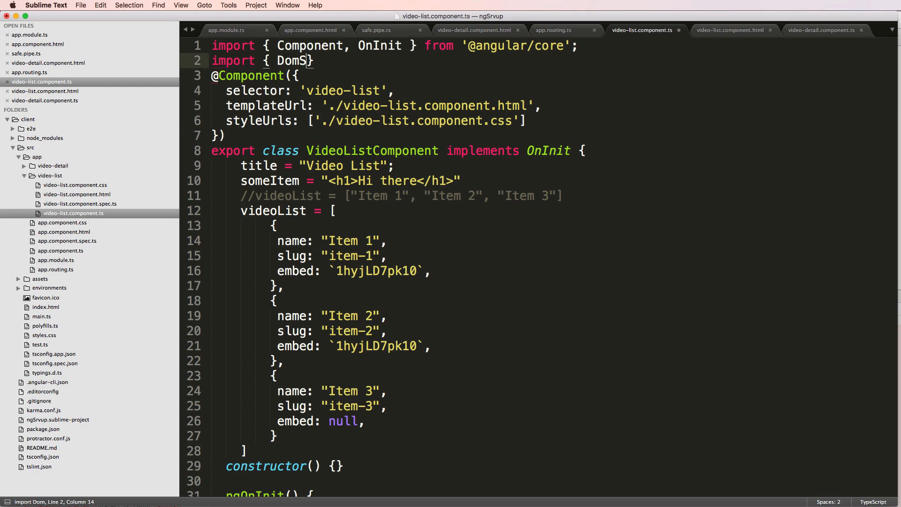
type("antizier")
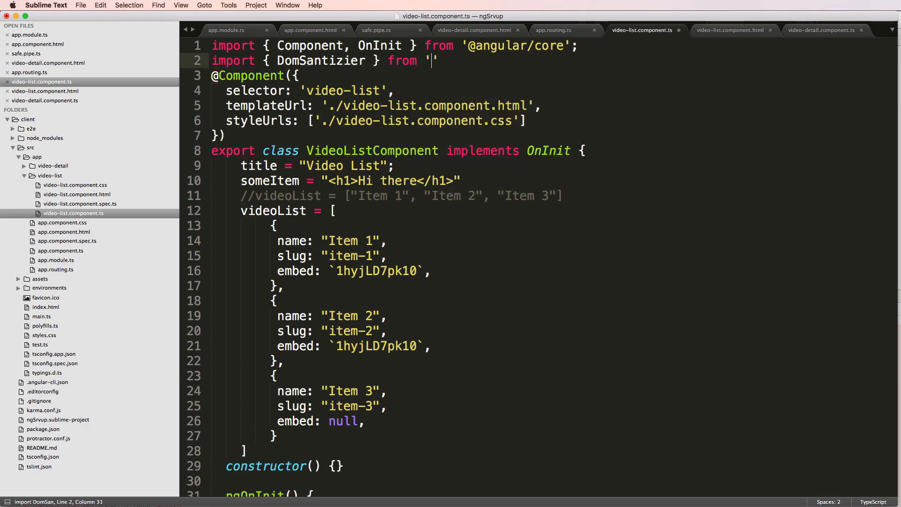
type("@angular/platform-browser")
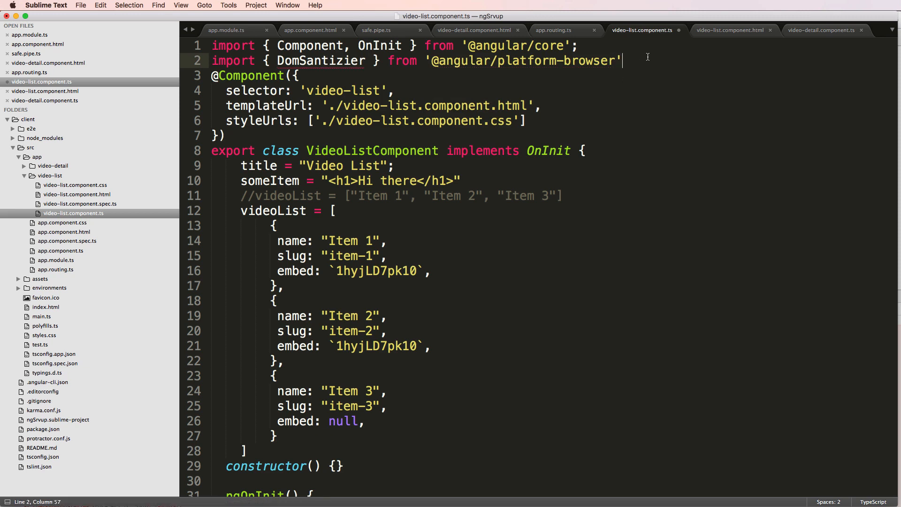
double_click(321, 60)
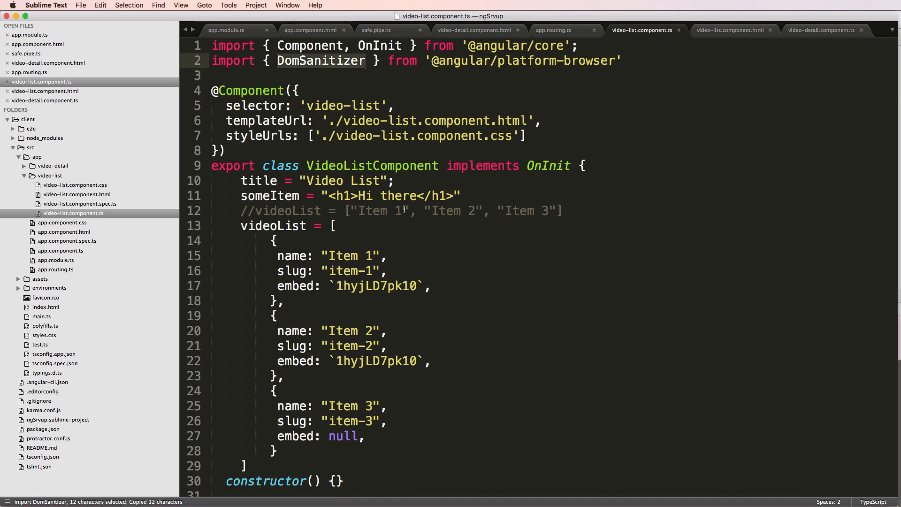
- Add private sanitizer: DomSanitizer to the constructor and start referencing it with this
scroll("down", 3)
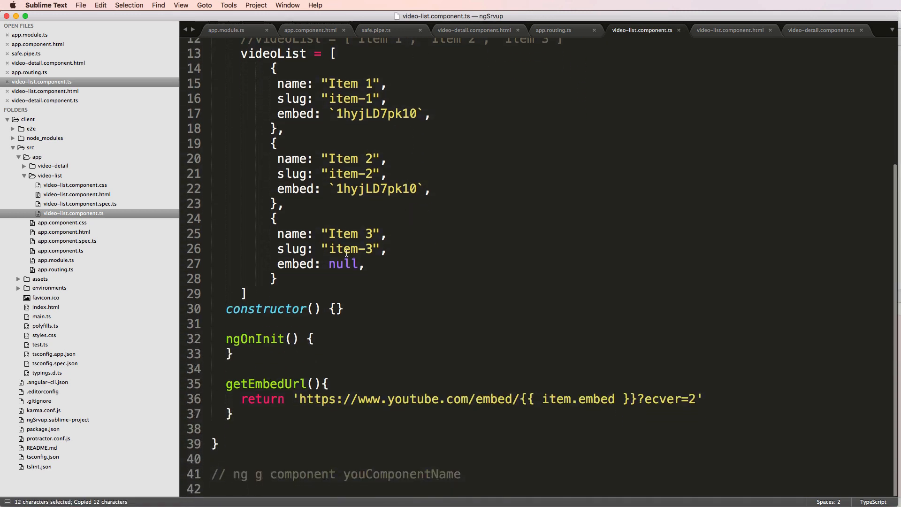
type("p")
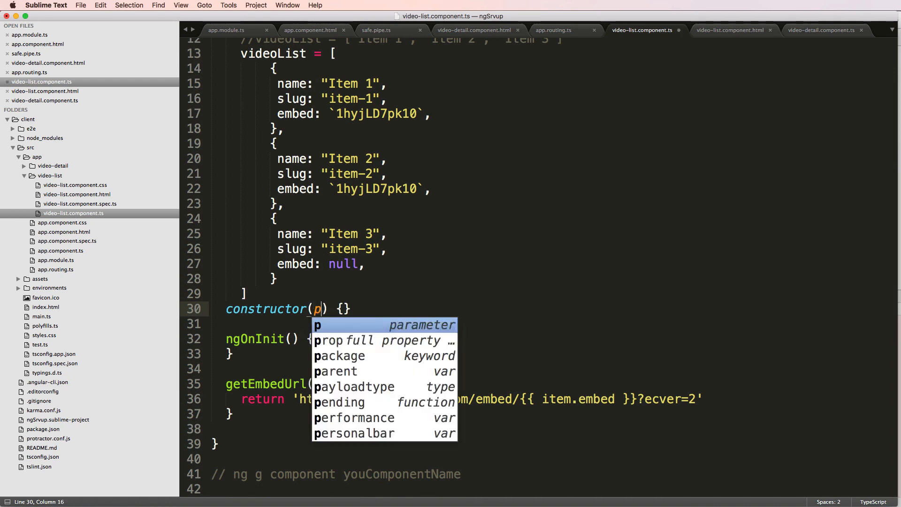
type("rivate sanit")
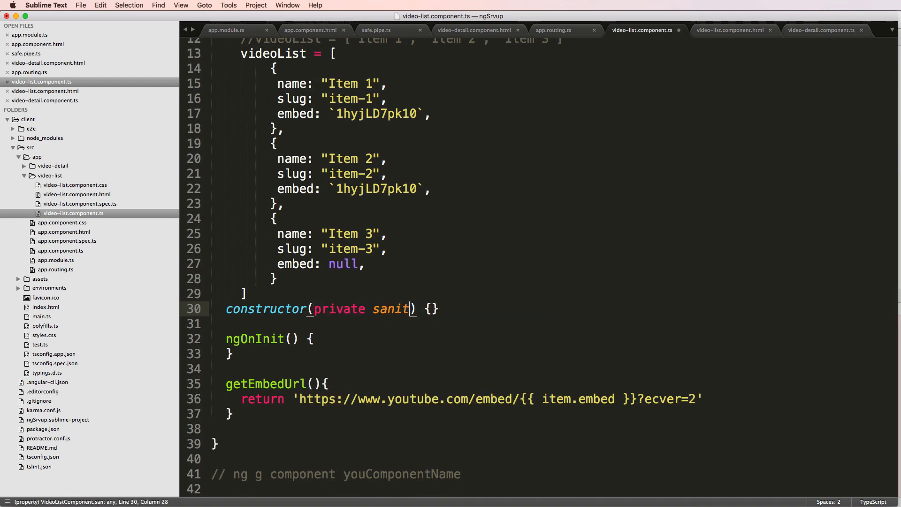
type("izer: DomSanitizer")
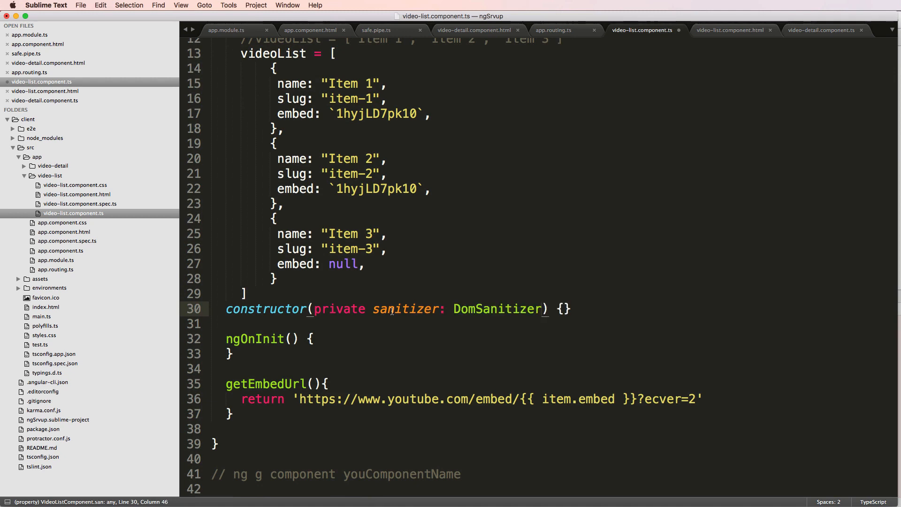
double_click(406, 309)
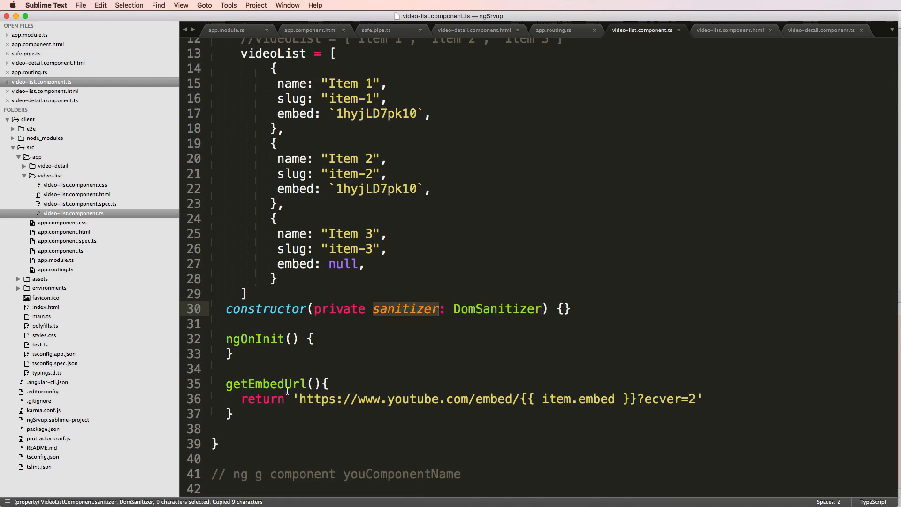
type("th")
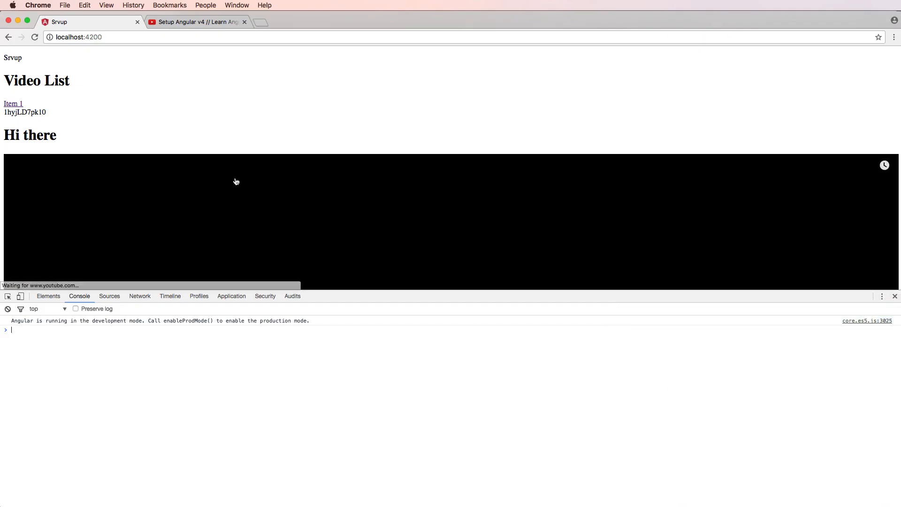
- Scroll the reloaded localhost:4200 page to watch the embedded YouTube iframe load
scroll("down", 3)
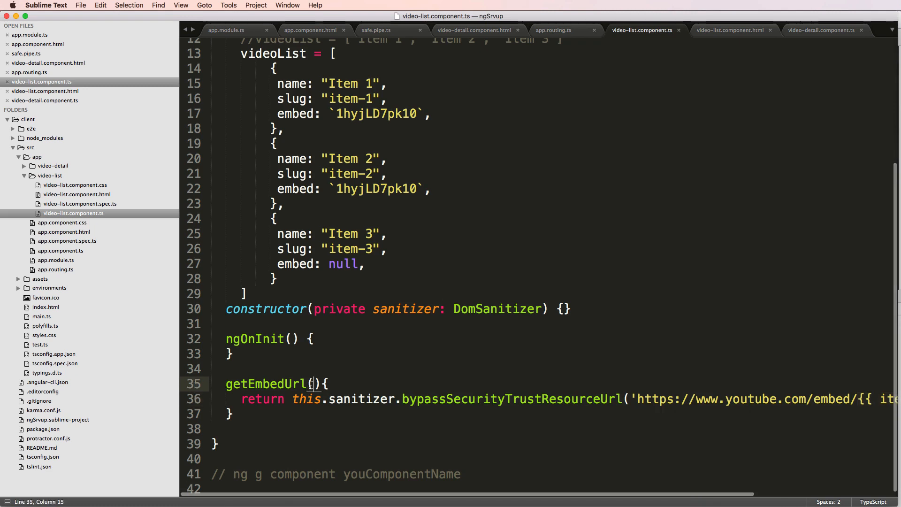
- Give getEmbedUrl an item parameter and return this.sanitizer.bypassSecurityTrustResourceUrl of the embed base concatenated with item
type("item")
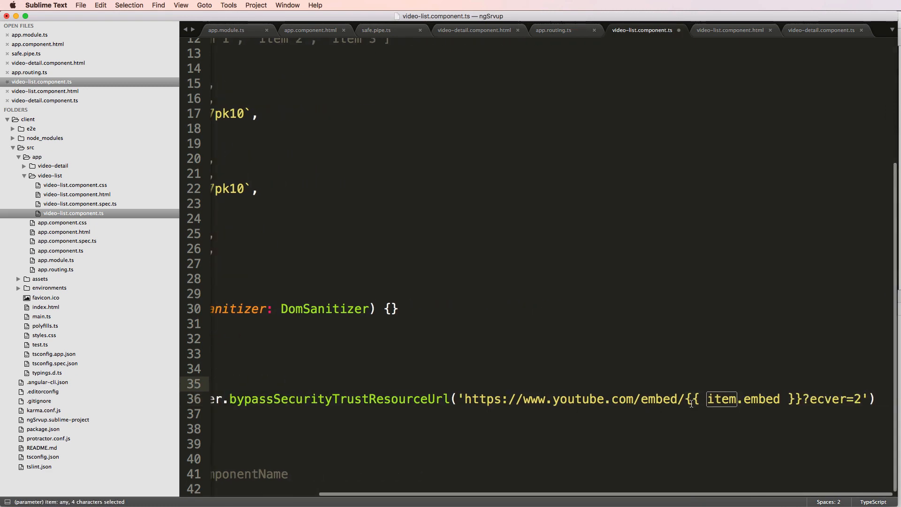
left_click(716, 398)
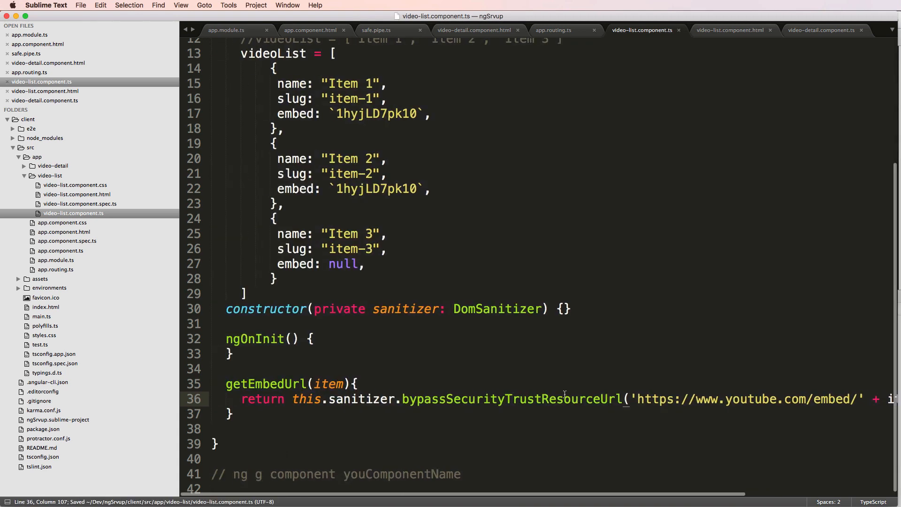
double_click(328, 384)
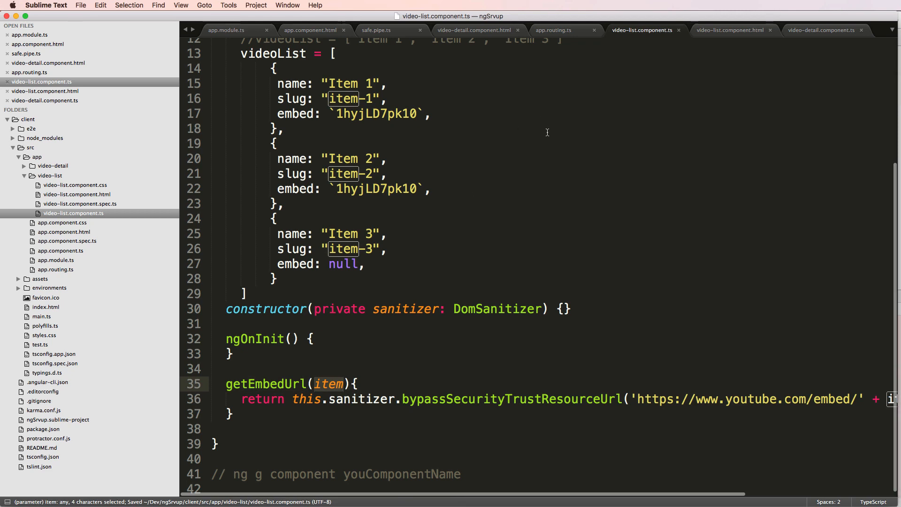
- Bind the template iframe src to getEmbedUrl(item) in video-list.component.html
left_click(728, 30)
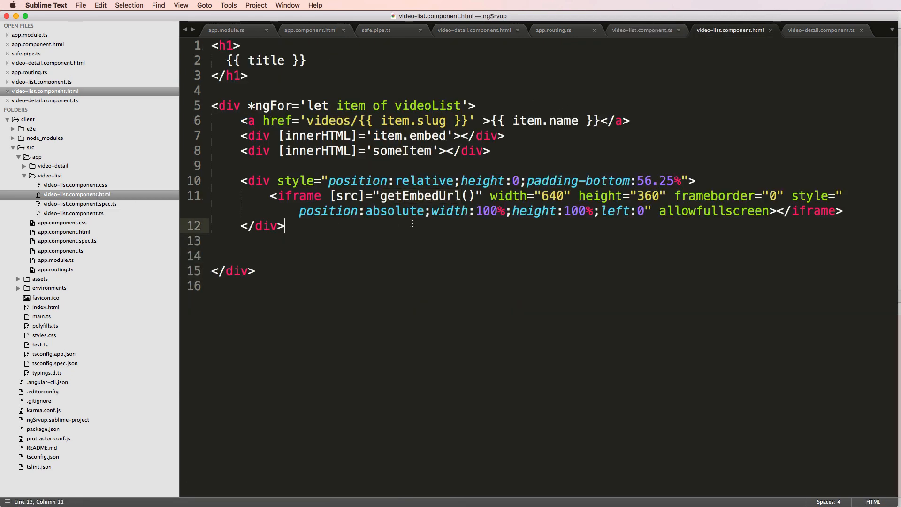
type("item")
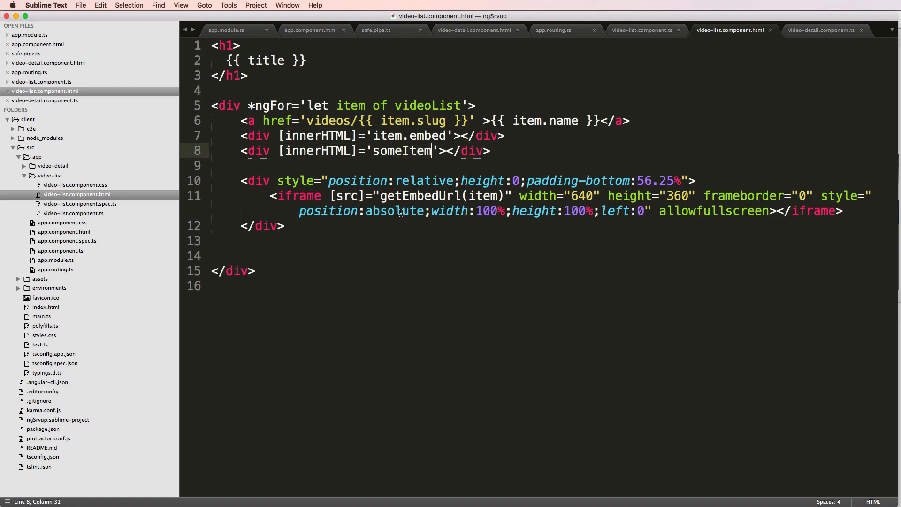
- Multi-select every occurrence of the loop variable item and rename it to abc
double_click(417, 195)
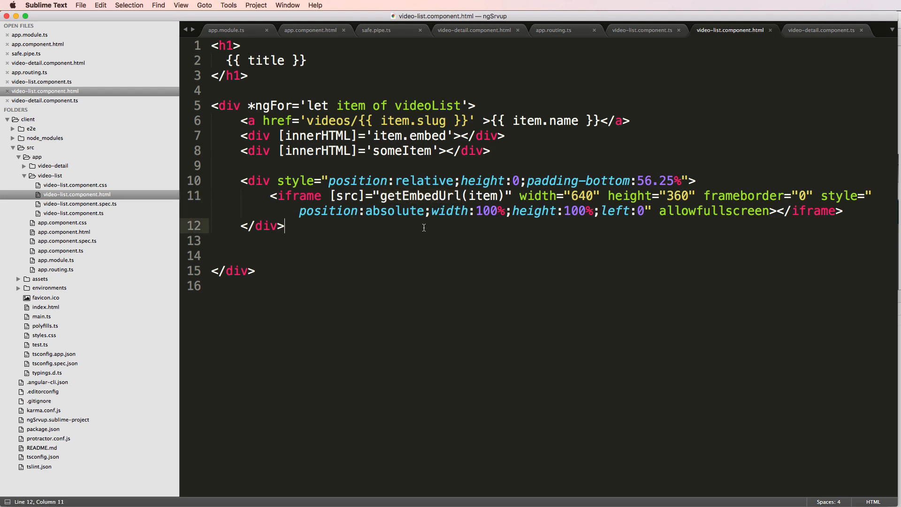
double_click(419, 195)
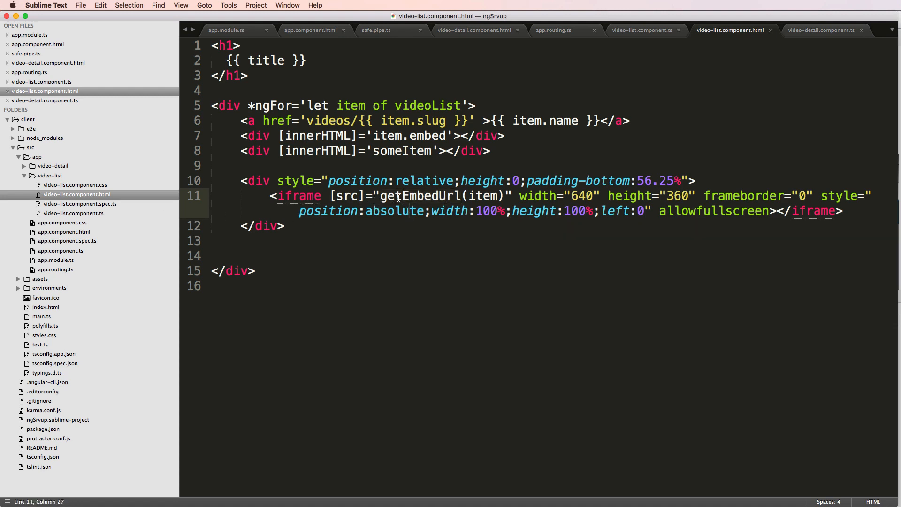
double_click(419, 195)
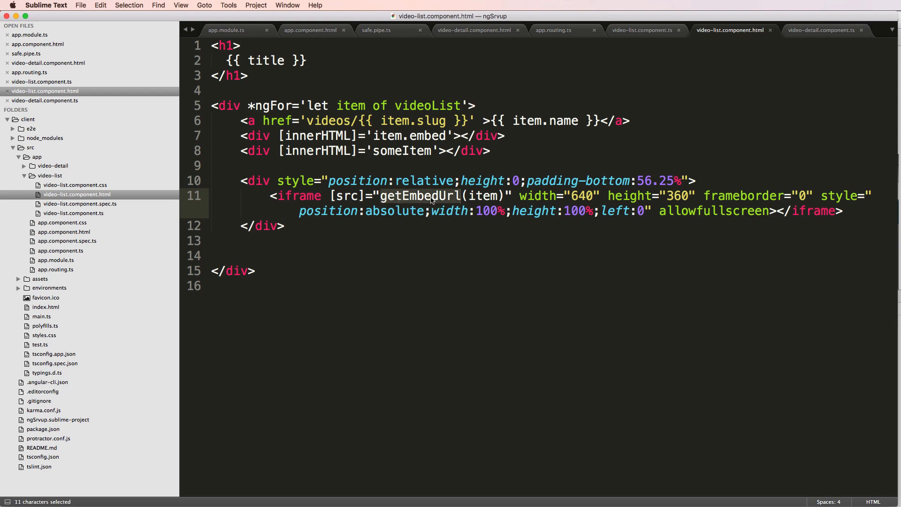
double_click(483, 195)
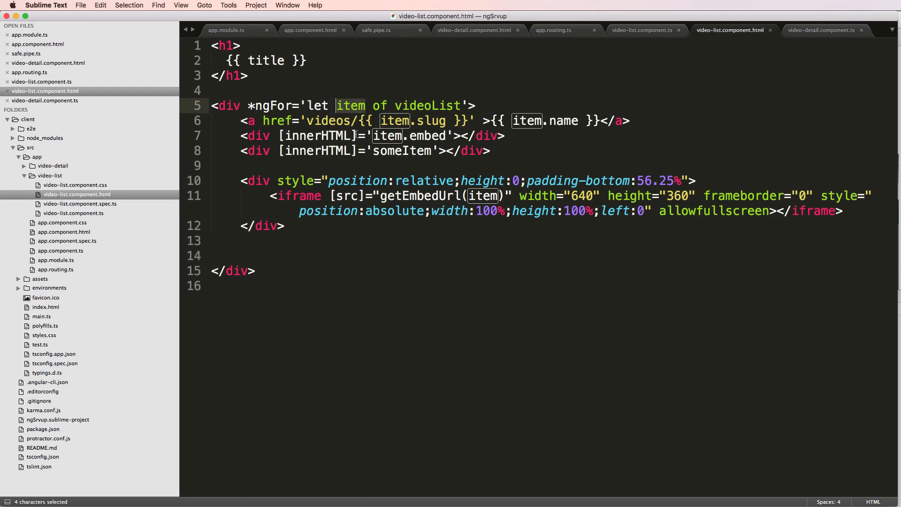
type("abc")
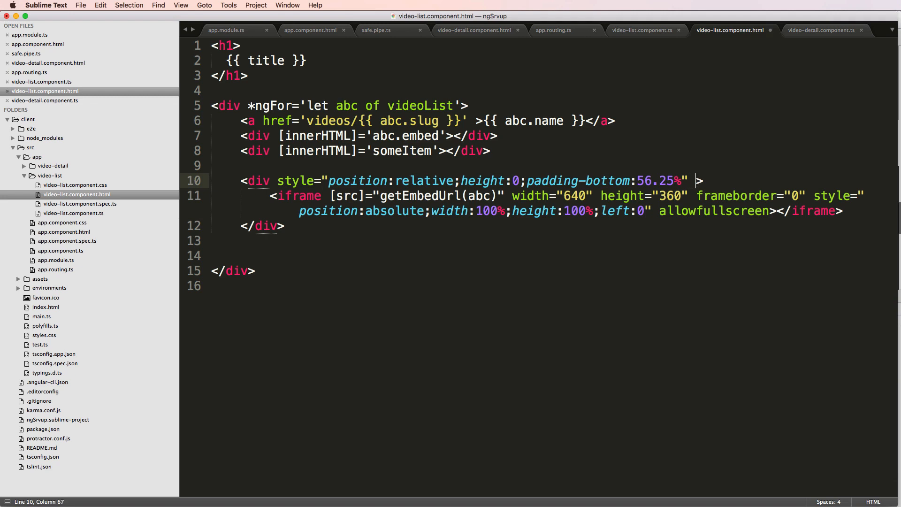
- Add *ngIf='item.embed' to the iframe's wrapper div so items without embed are hidden
type("*ngIf='item'")
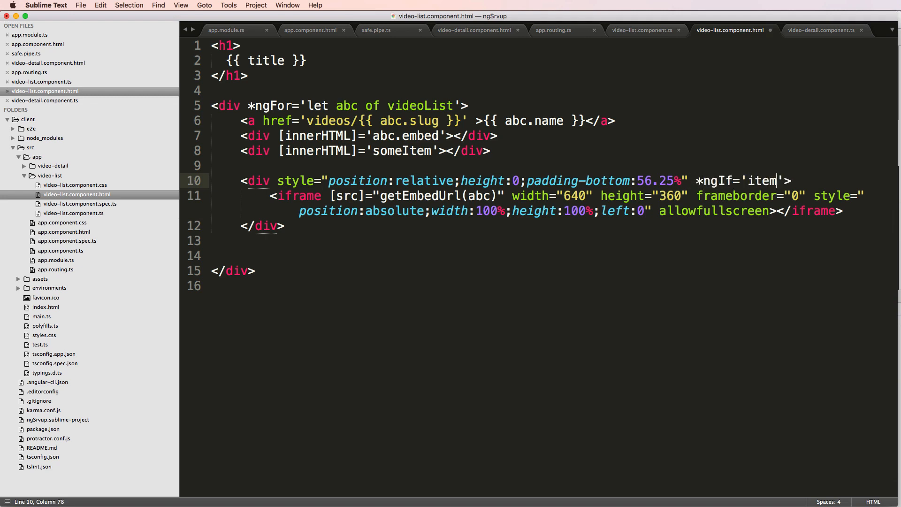
type(".embed")
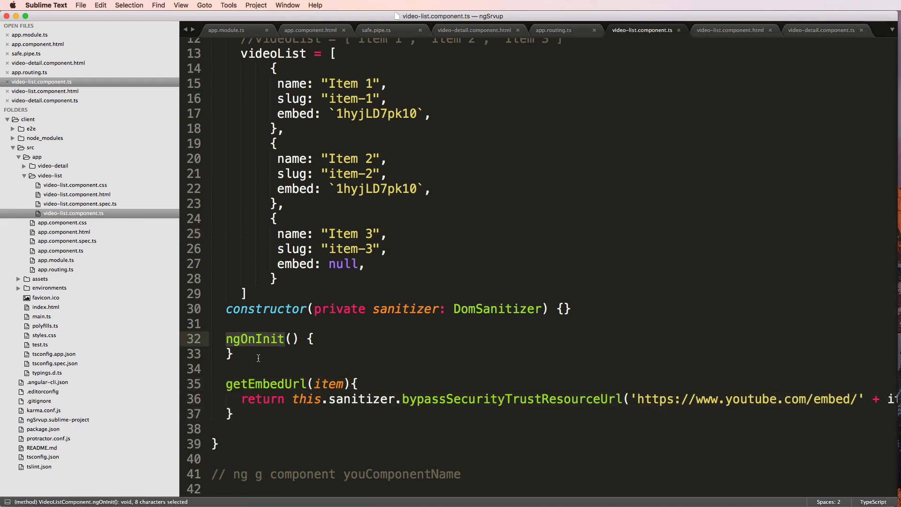
mouse_move(277, 362)
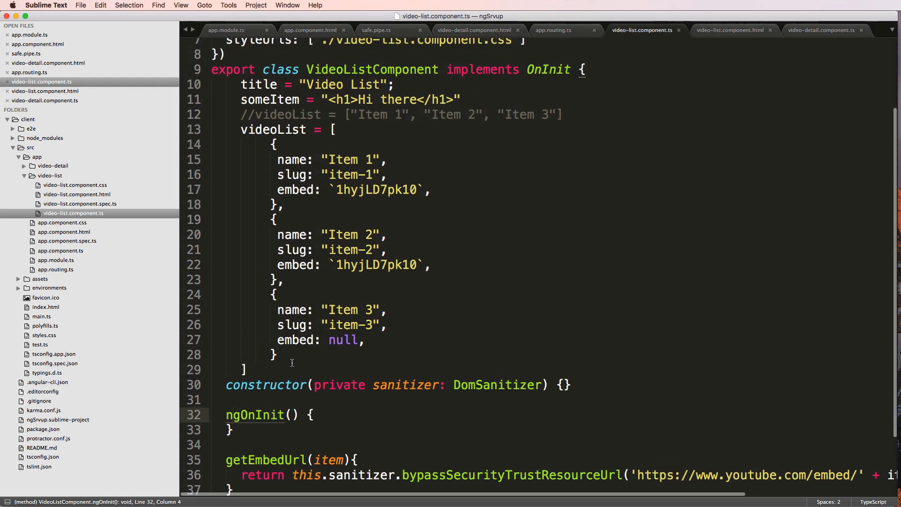
left_click(402, 69)
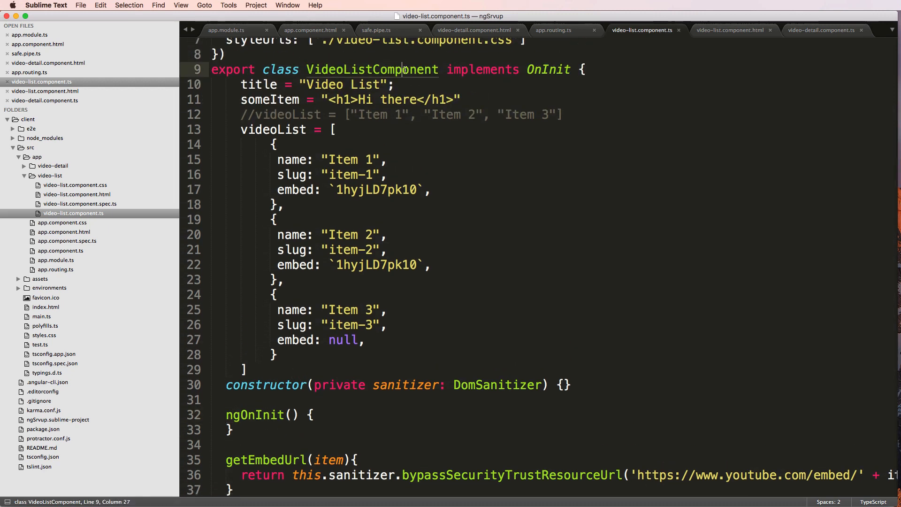
double_click(372, 69)
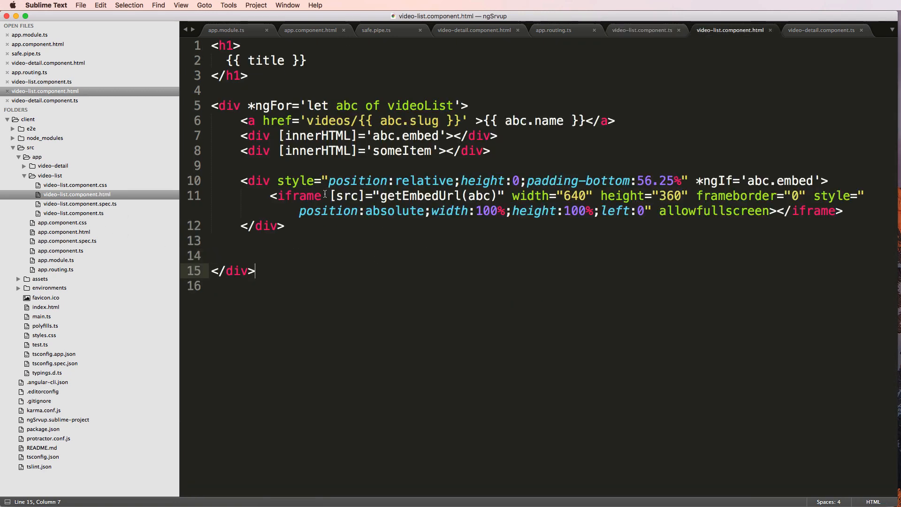
left_click(644, 30)
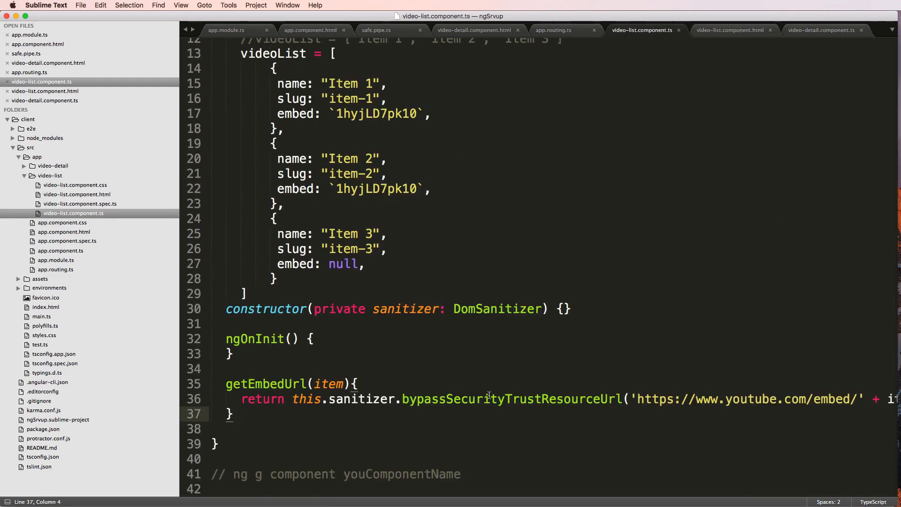
double_click(512, 399)
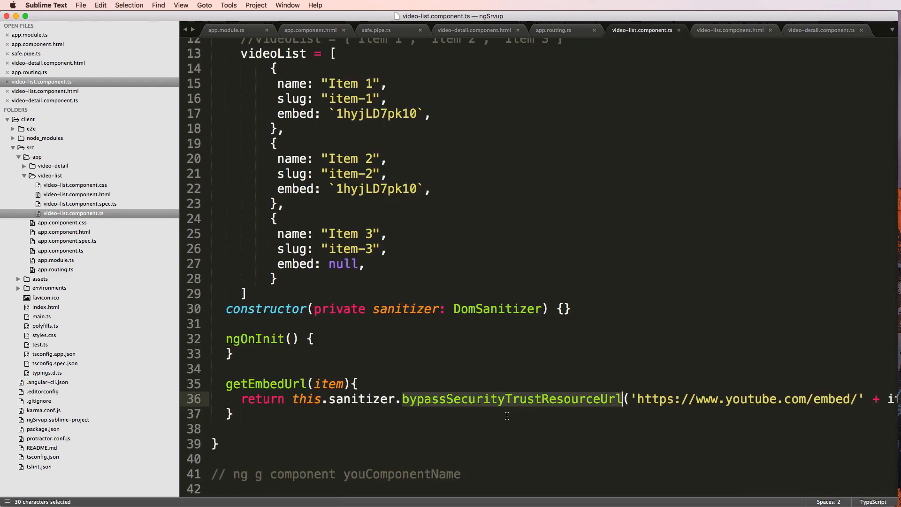
mouse_move(516, 398)
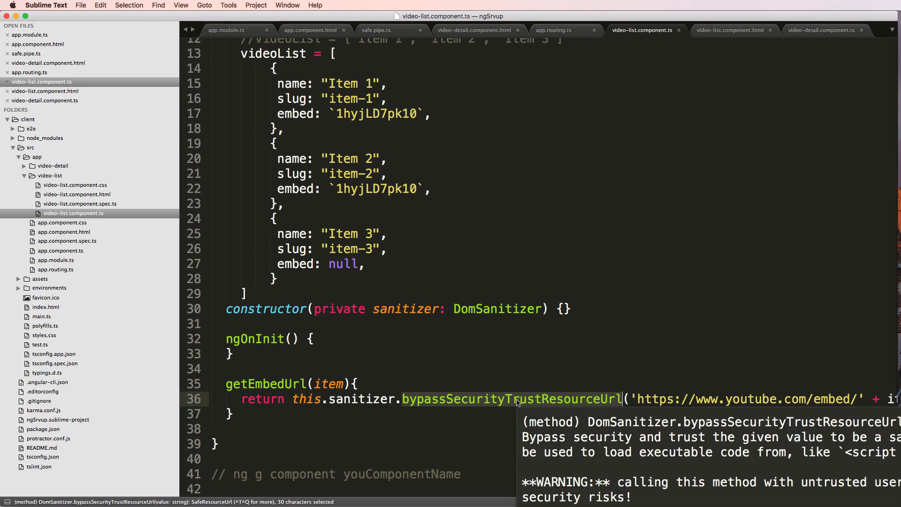